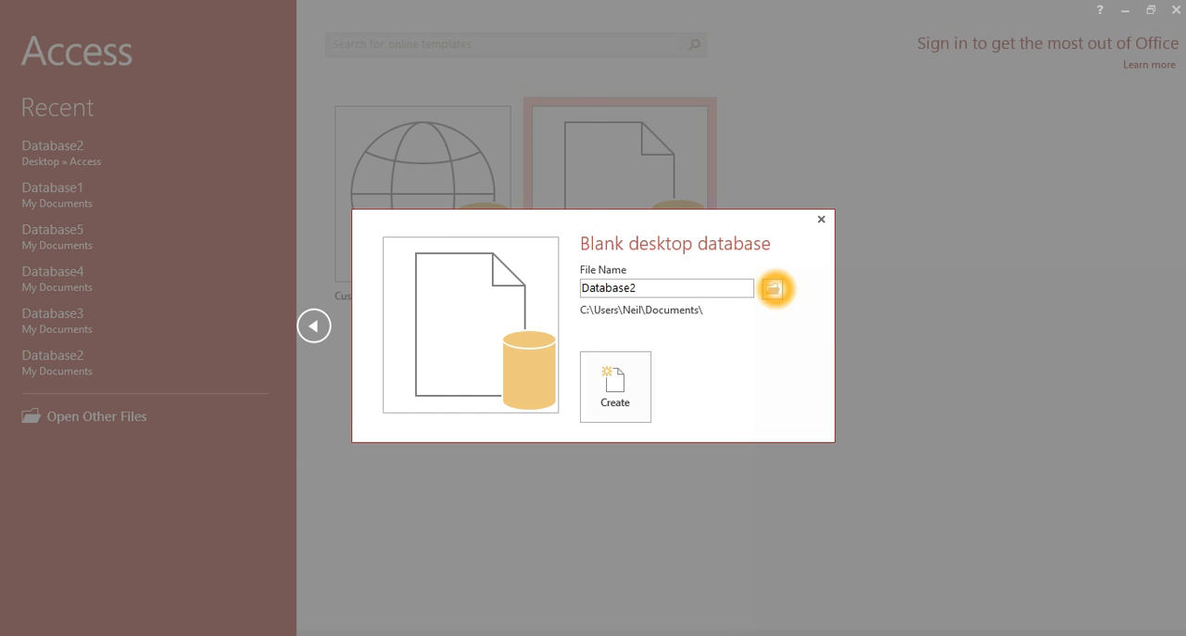
Set Database2 to be saved in the Access folder on the Desktop.
left_click(774, 288)
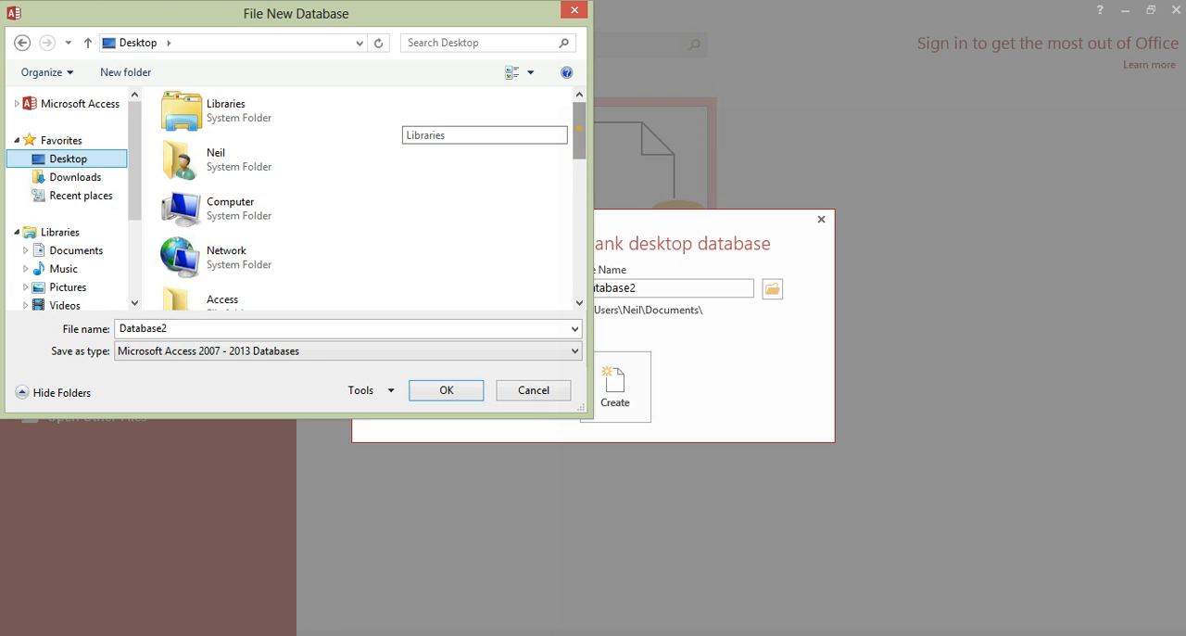
double_click(223, 298)
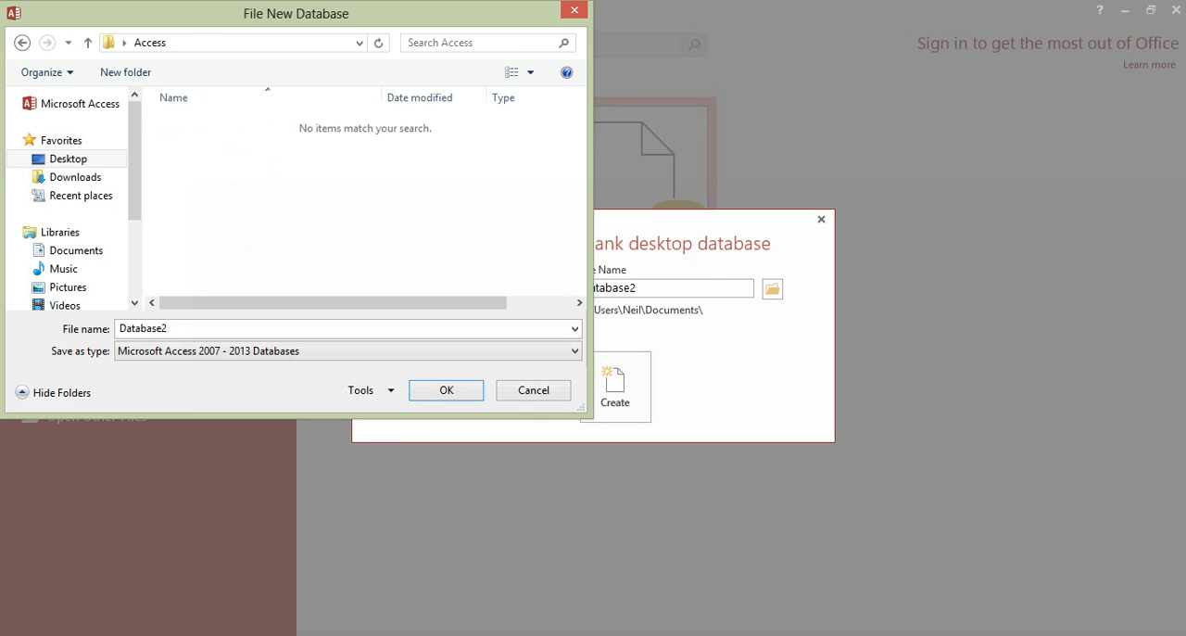
left_click(446, 389)
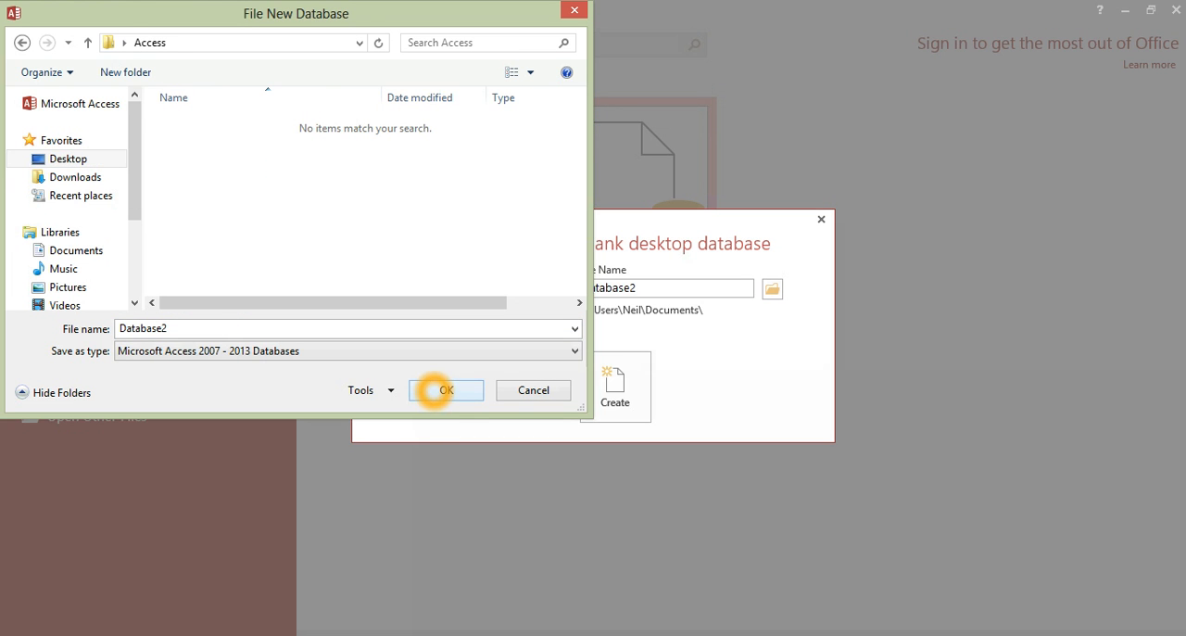
left_click(445, 389)
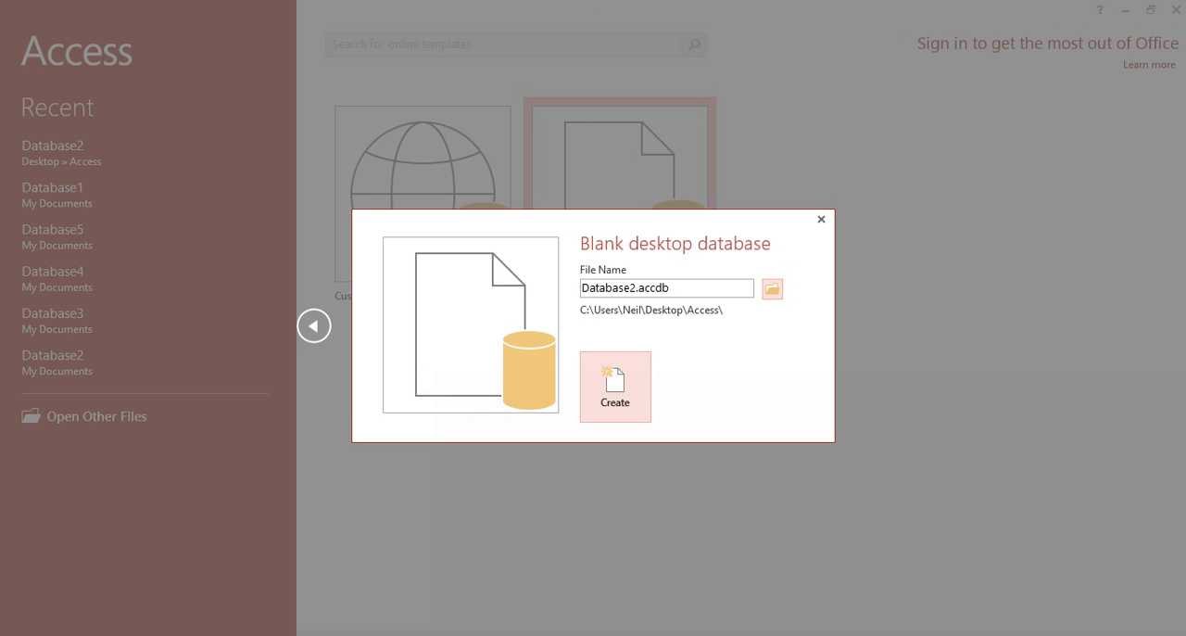
Create the blank database and open Table1 in Design View, saving it as Table1.
left_click(614, 386)
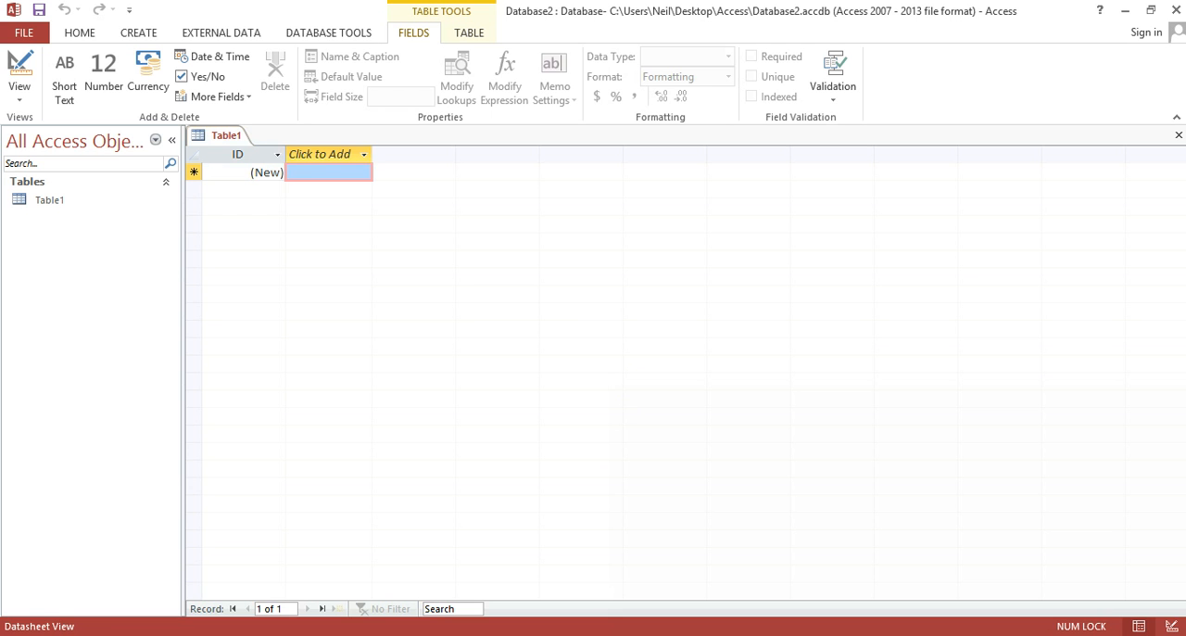
right_click(226, 134)
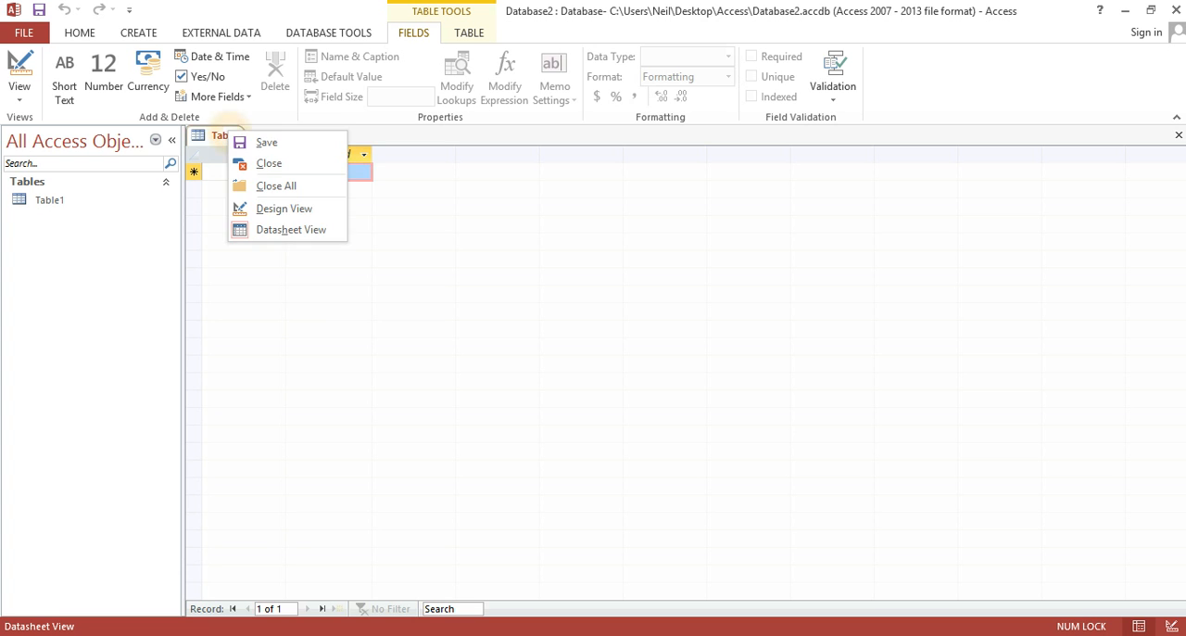
left_click(266, 142)
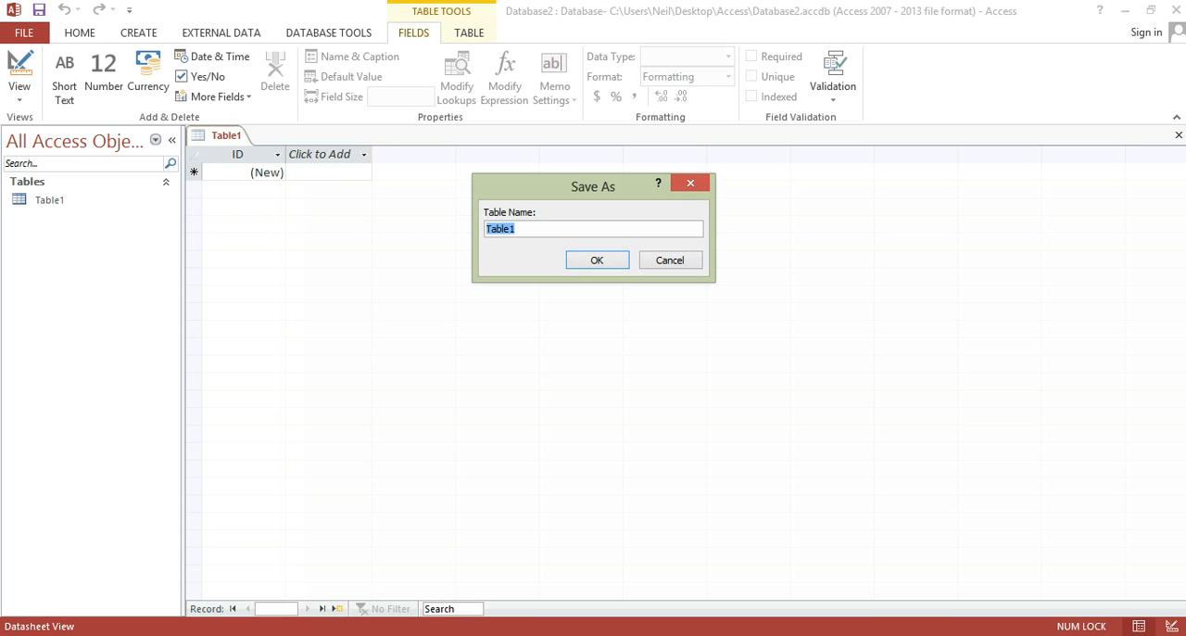
left_click(595, 260)
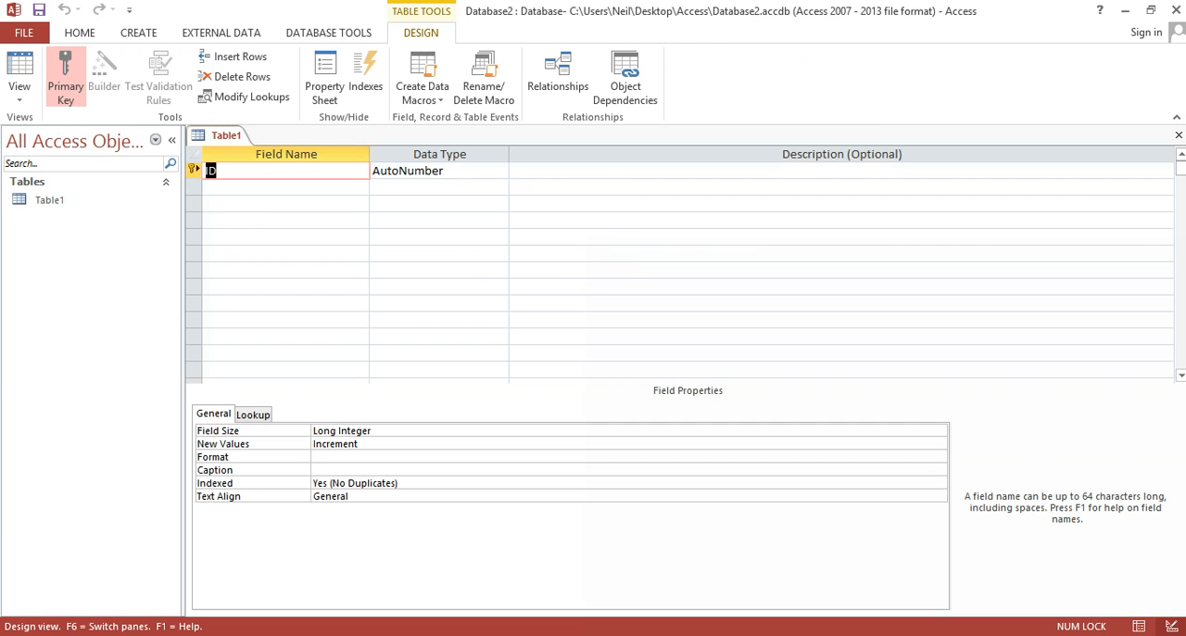
Add a Price field below ID with the Currency data type.
left_click(241, 187)
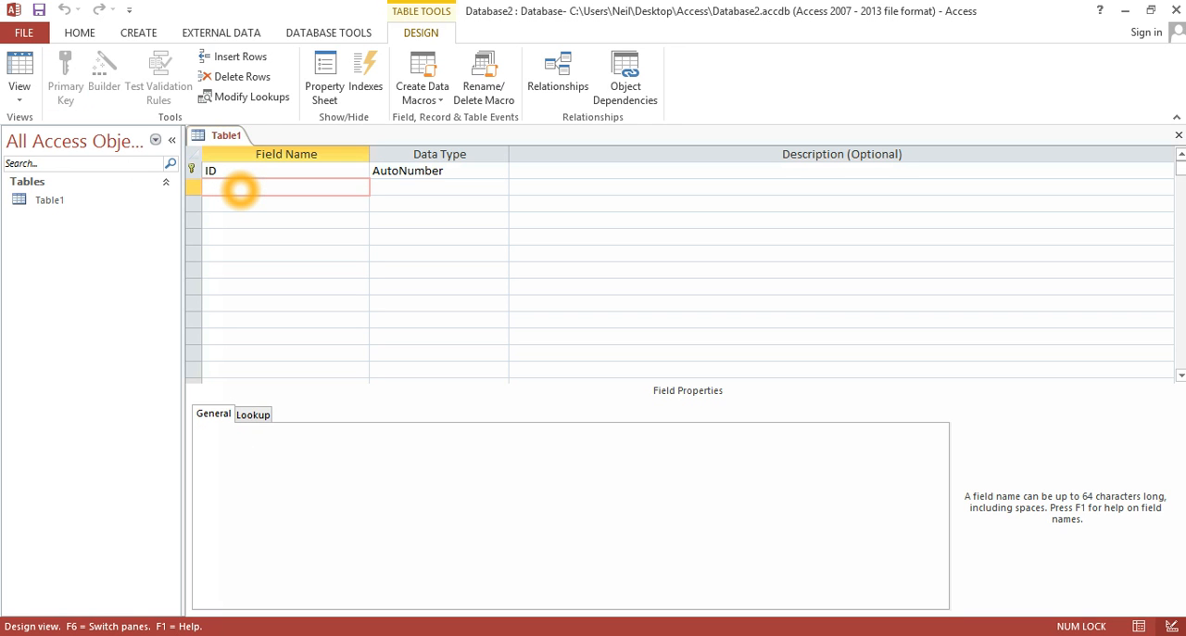
type("P")
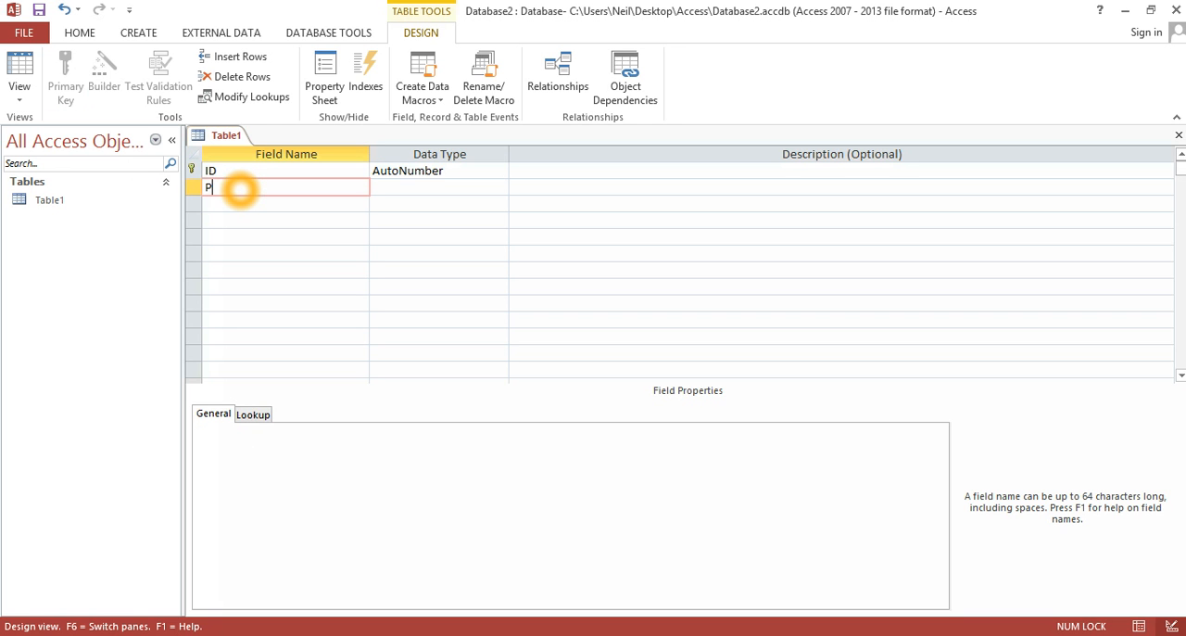
type("rice")
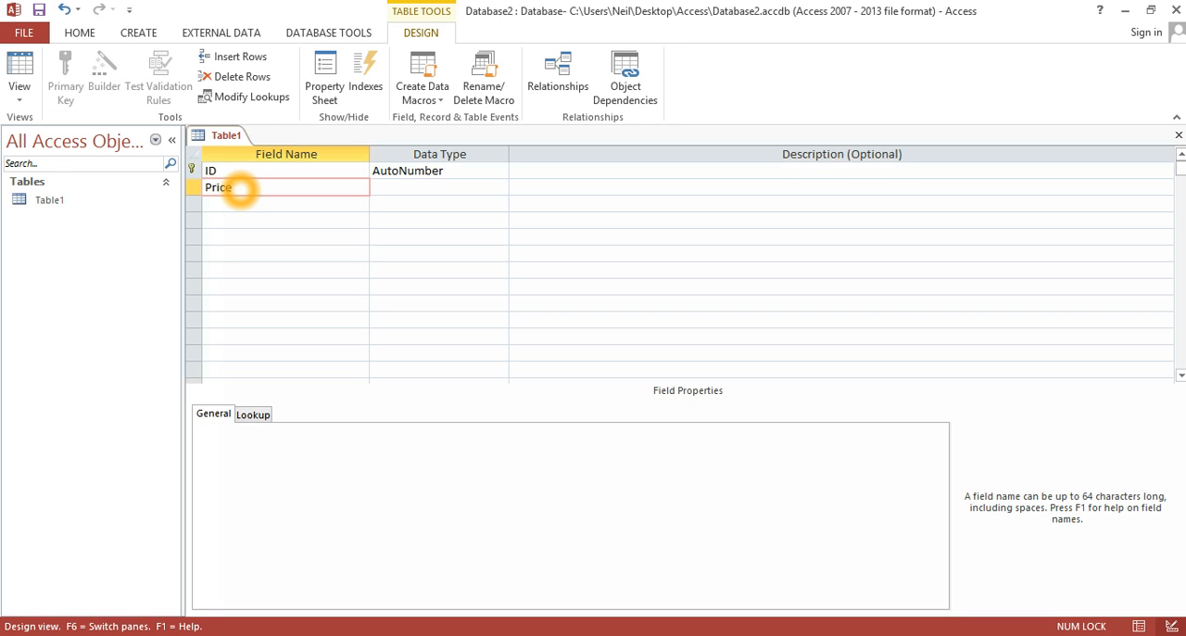
left_click(500, 186)
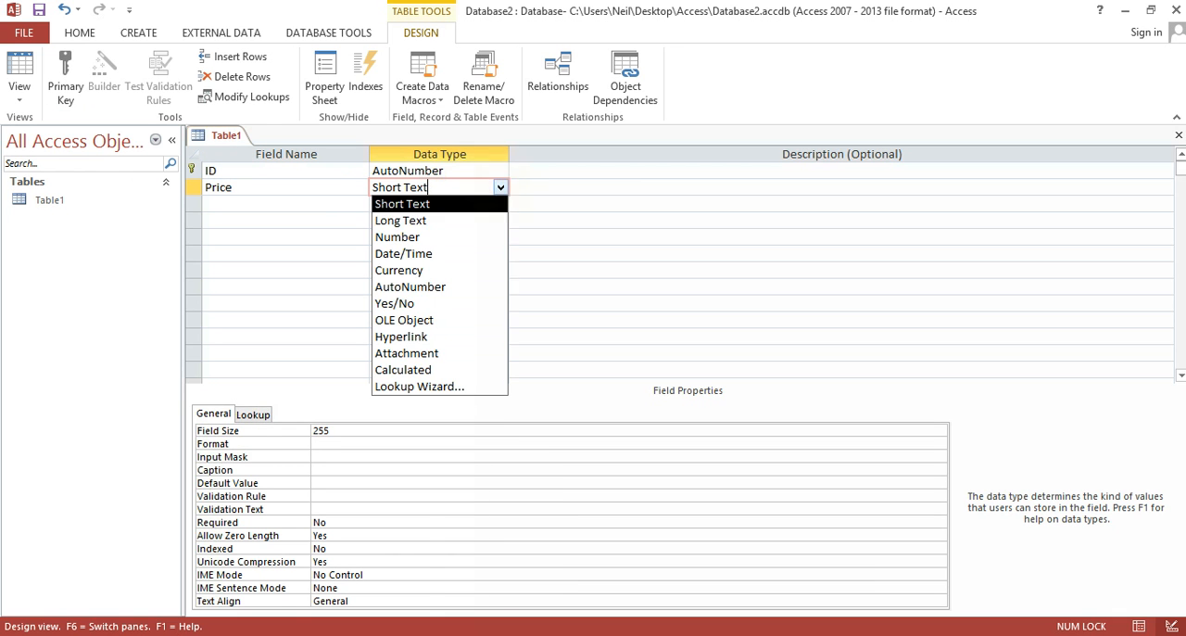
left_click(398, 270)
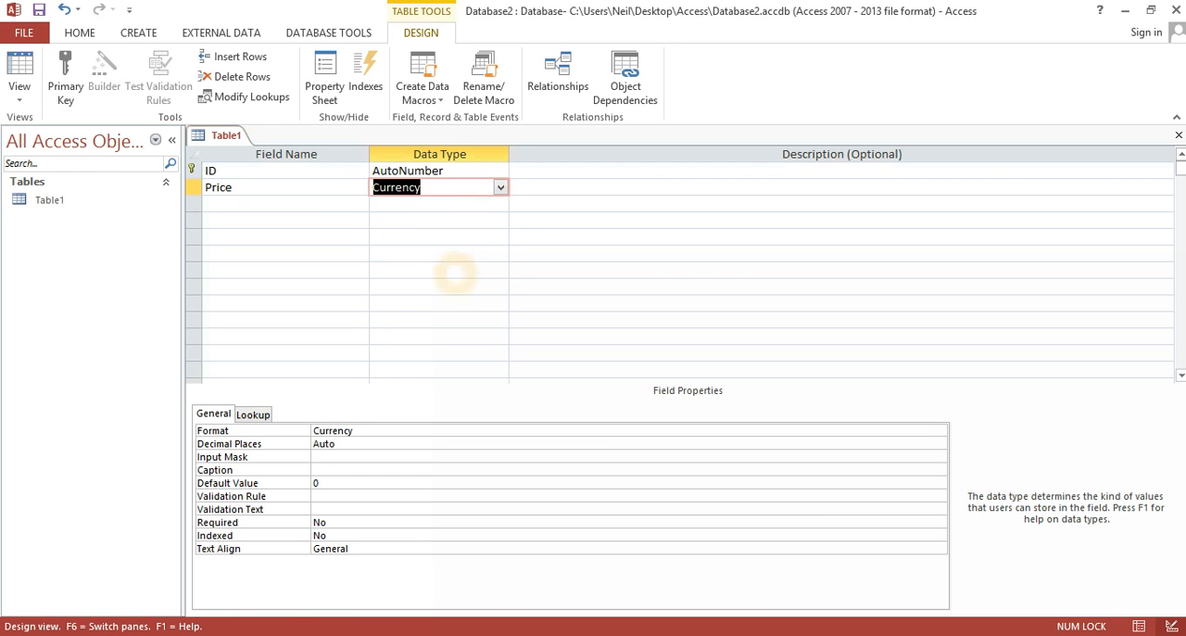
Save Table1 and switch it to Datasheet View showing ID and Price columns.
right_click(225, 135)
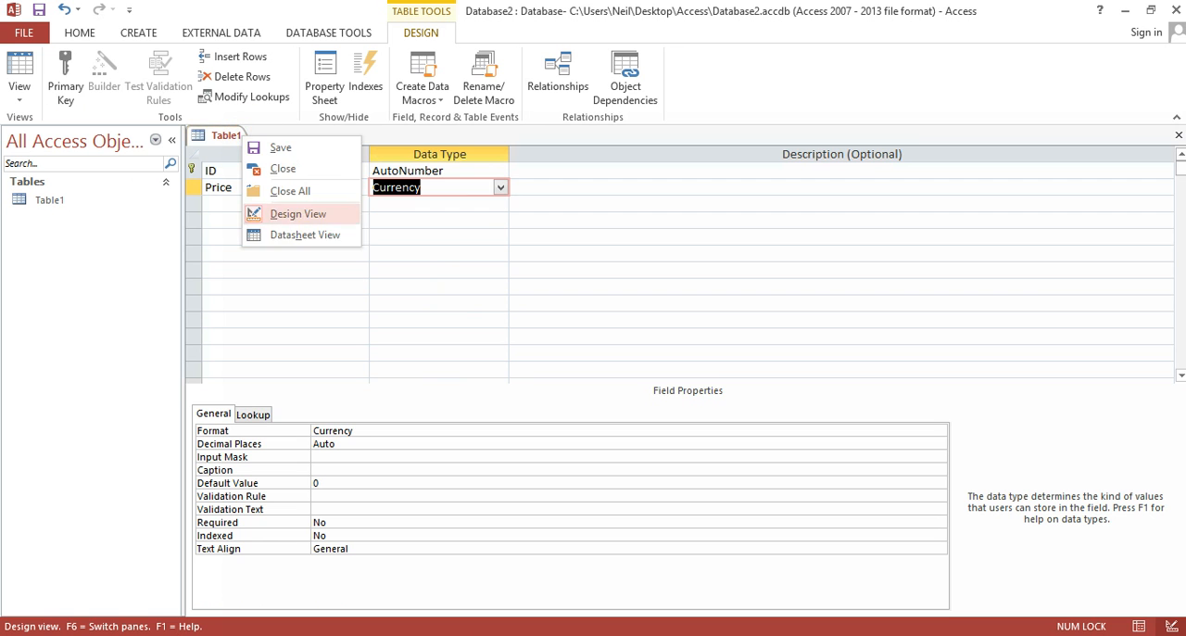
left_click(304, 234)
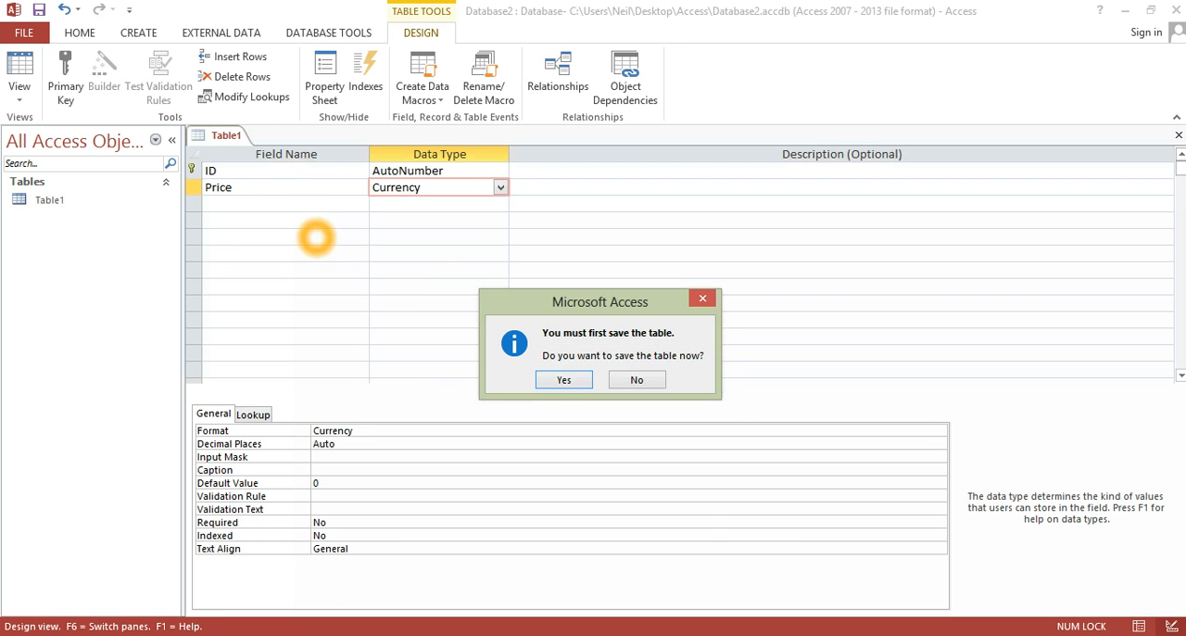
left_click(564, 379)
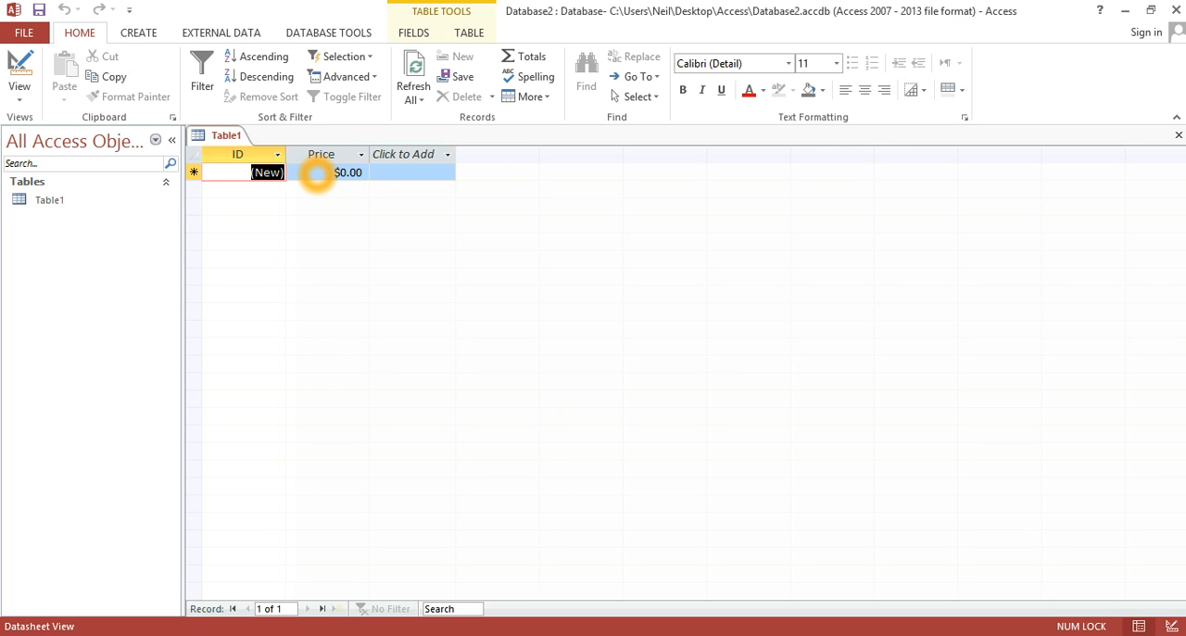
mouse_move(415, 235)
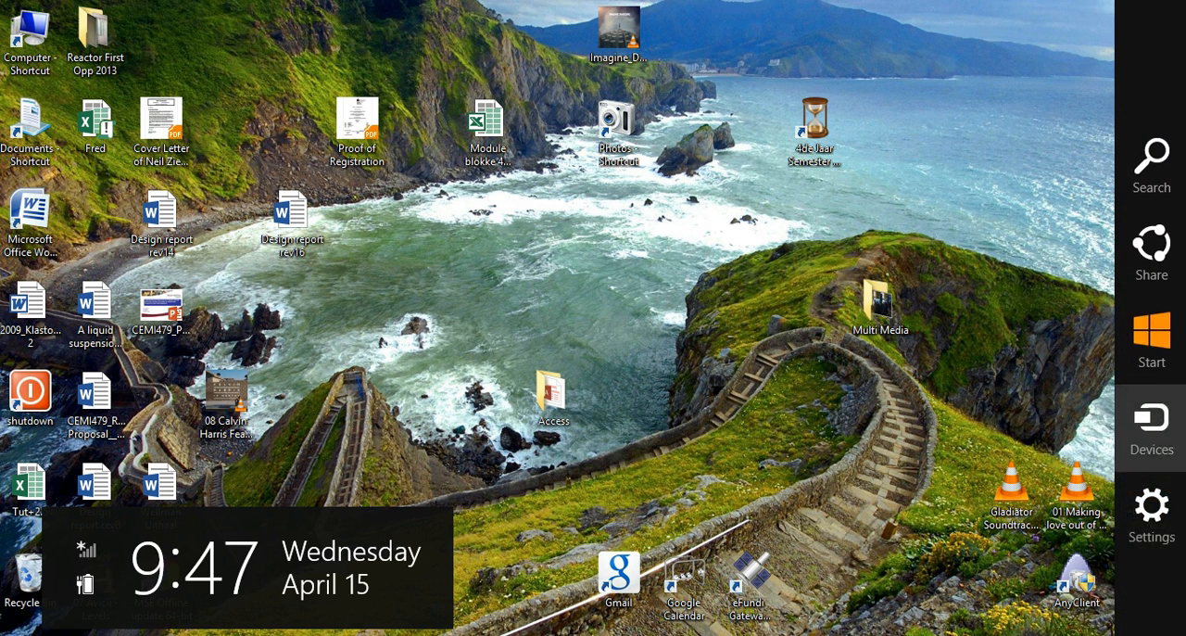
Open the Region settings from Control Panel's Clock and Region category.
left_click(1150, 516)
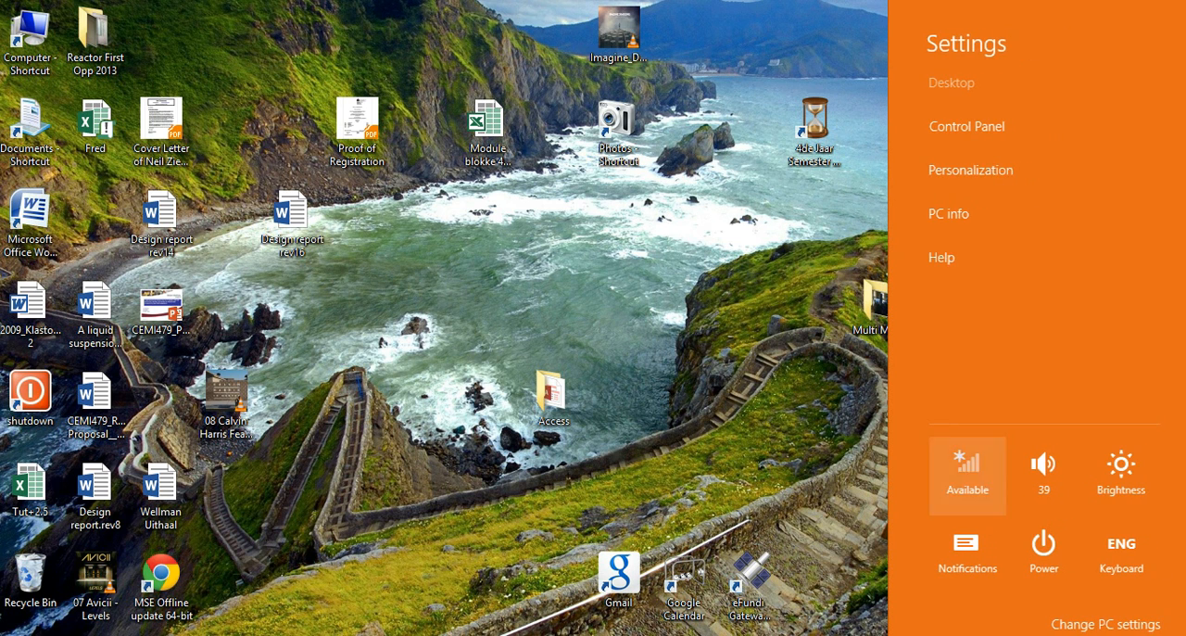
mouse_move(964, 126)
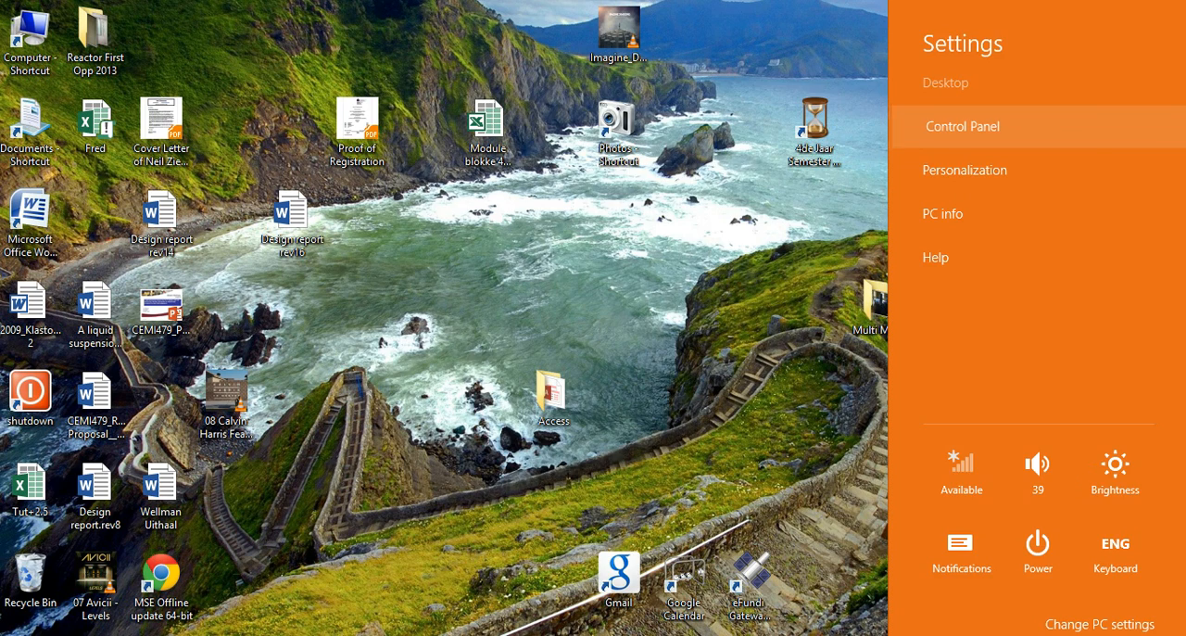
left_click(962, 126)
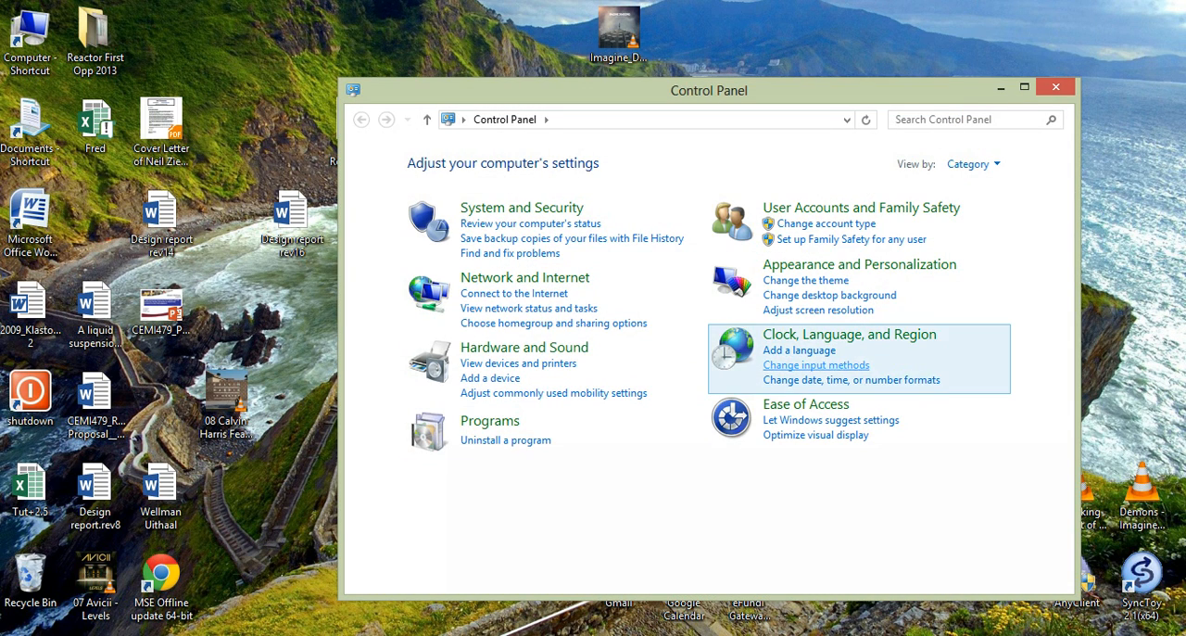
left_click(848, 334)
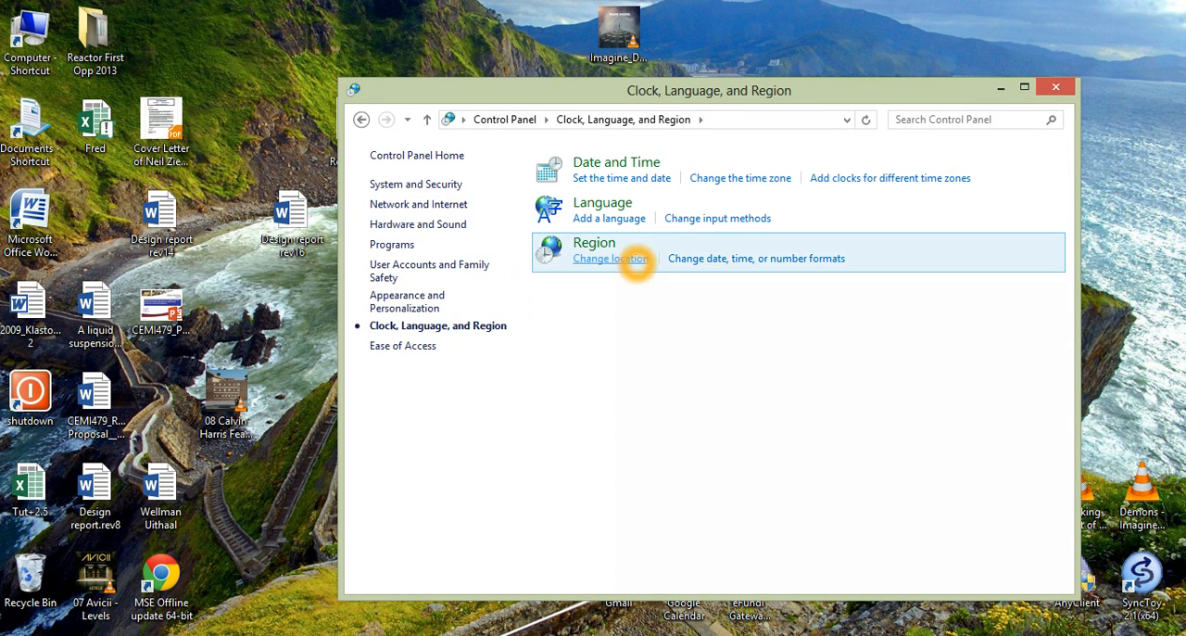
mouse_move(726, 287)
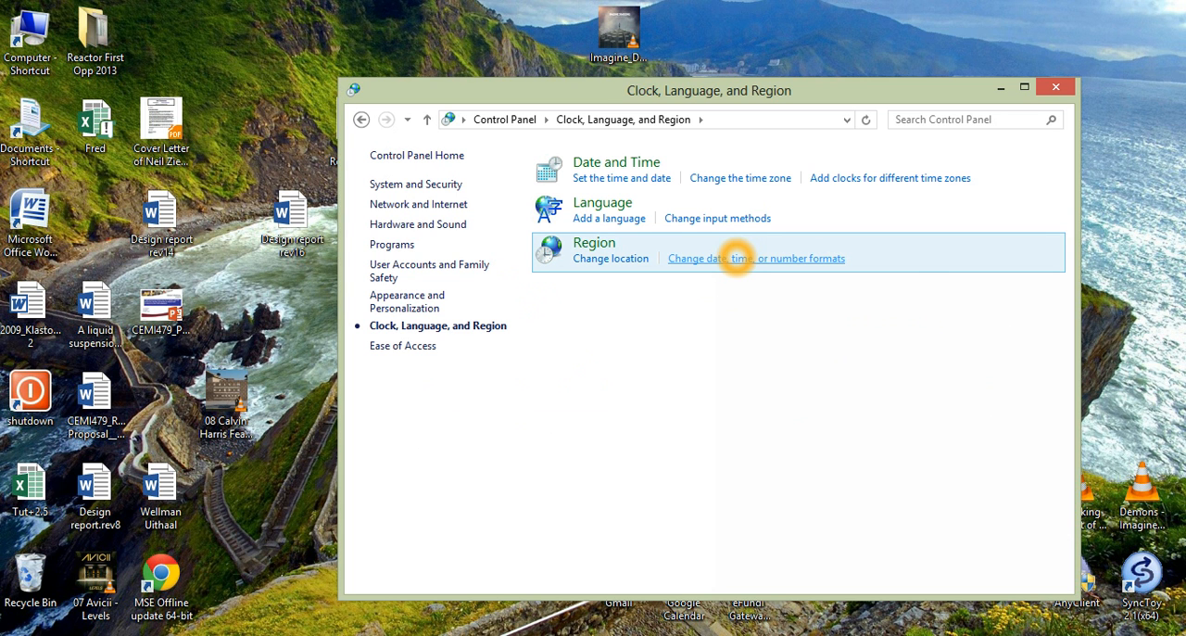
left_click(755, 258)
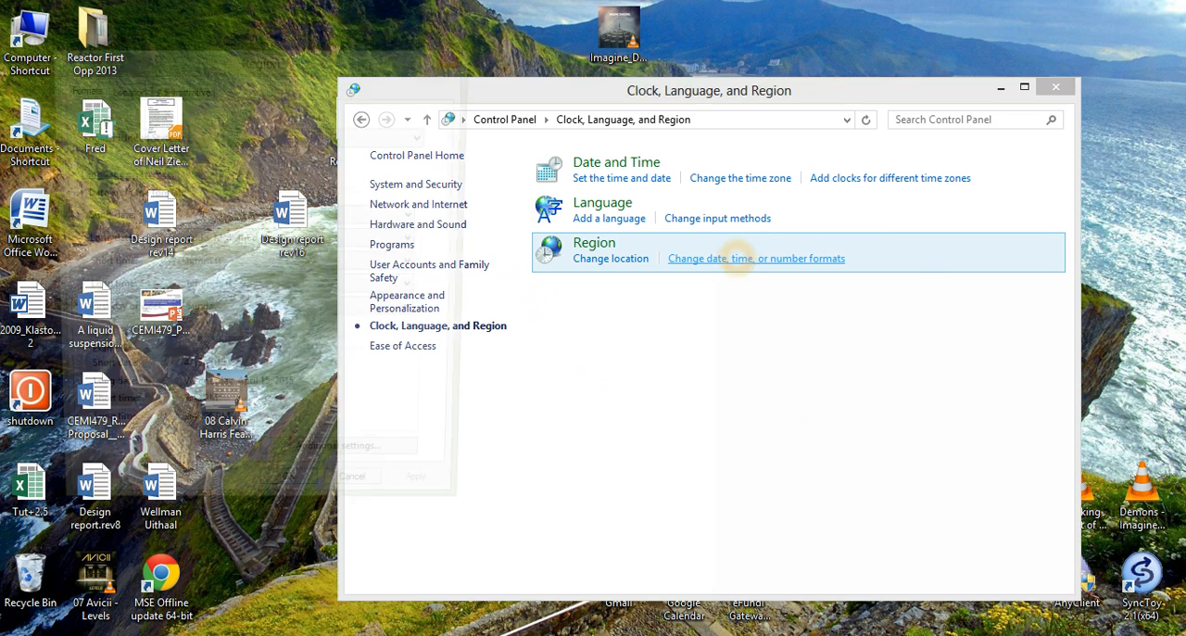
left_click(755, 258)
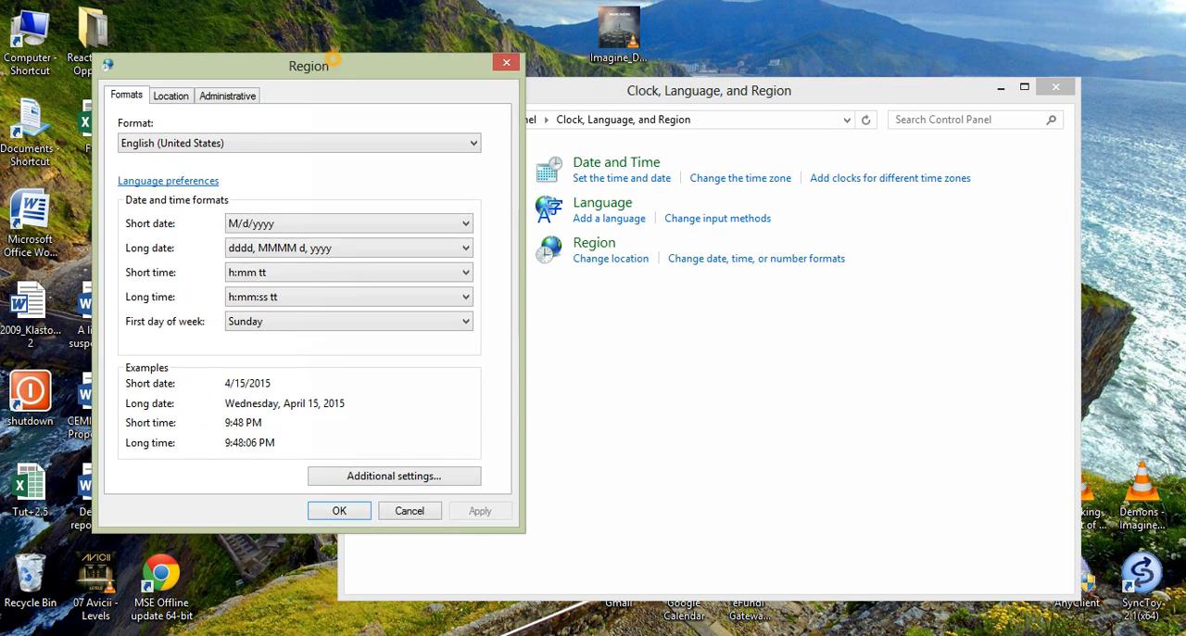
left_click_drag(309, 65, 521, 53)
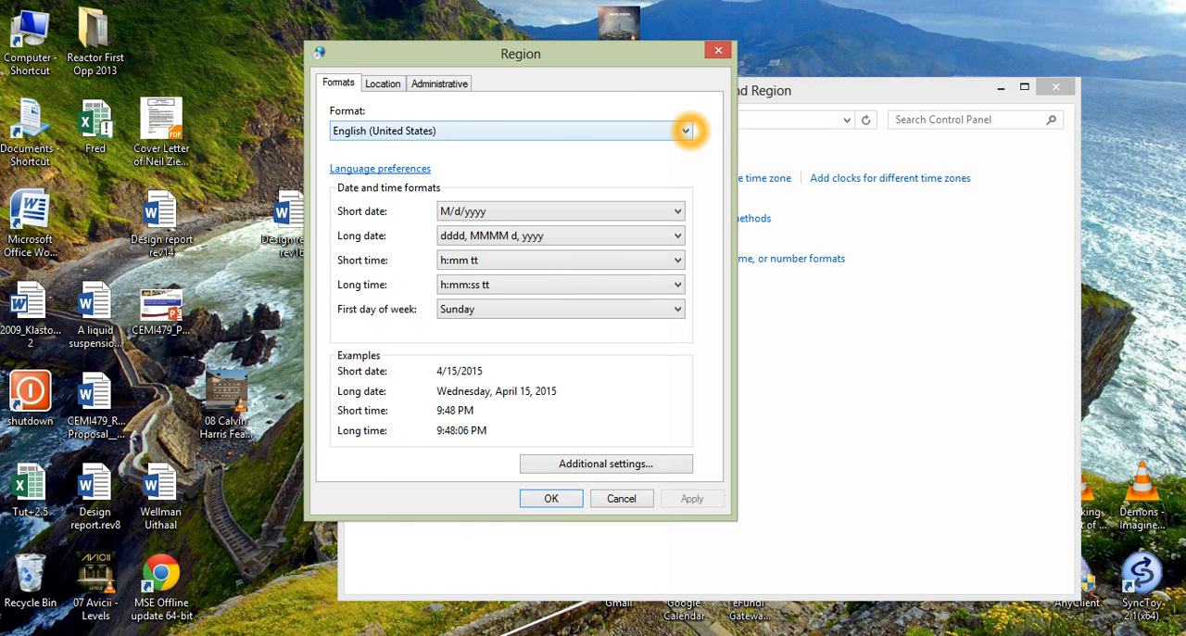
Choose English (South Africa) as the region format and apply it.
left_click(685, 130)
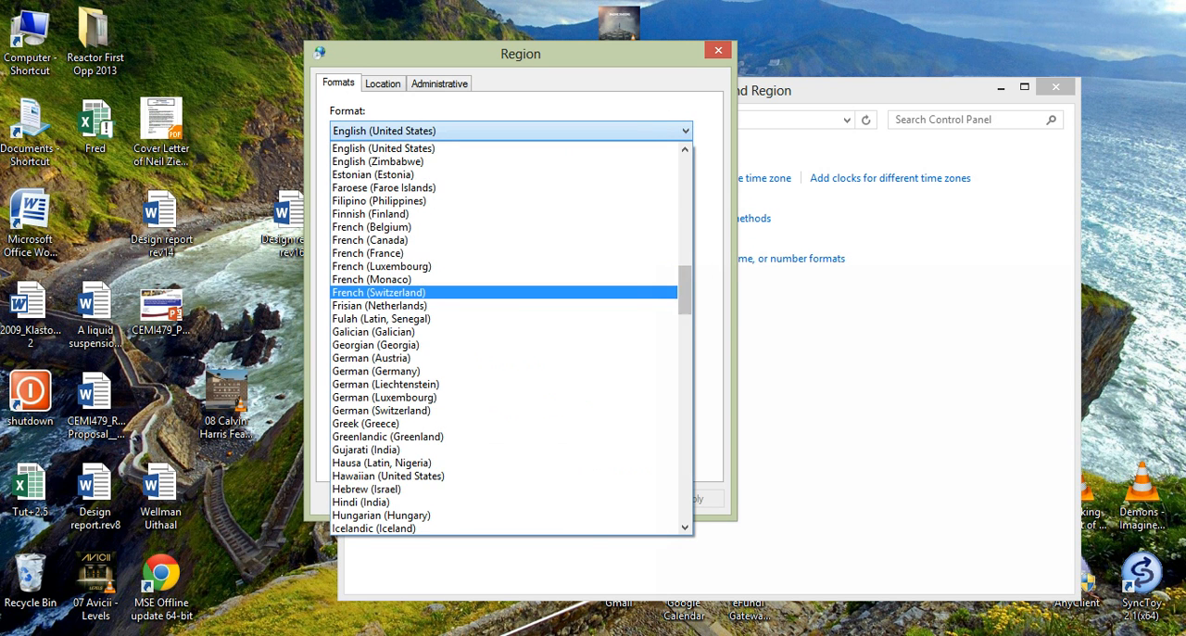
scroll("down", 3)
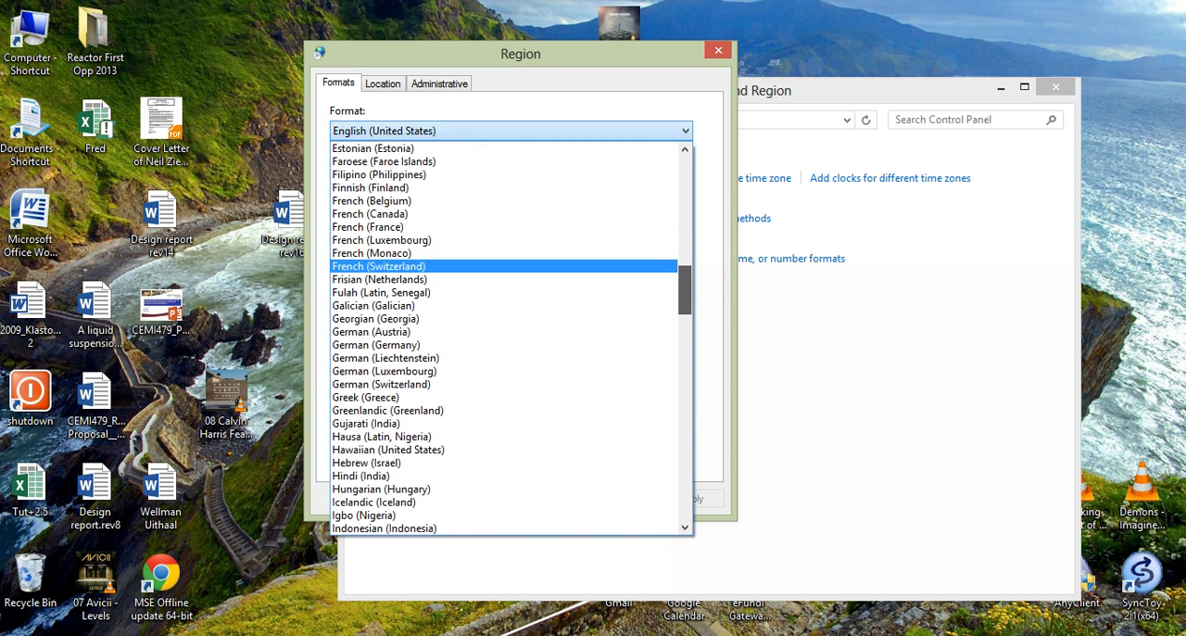
scroll("up", 3)
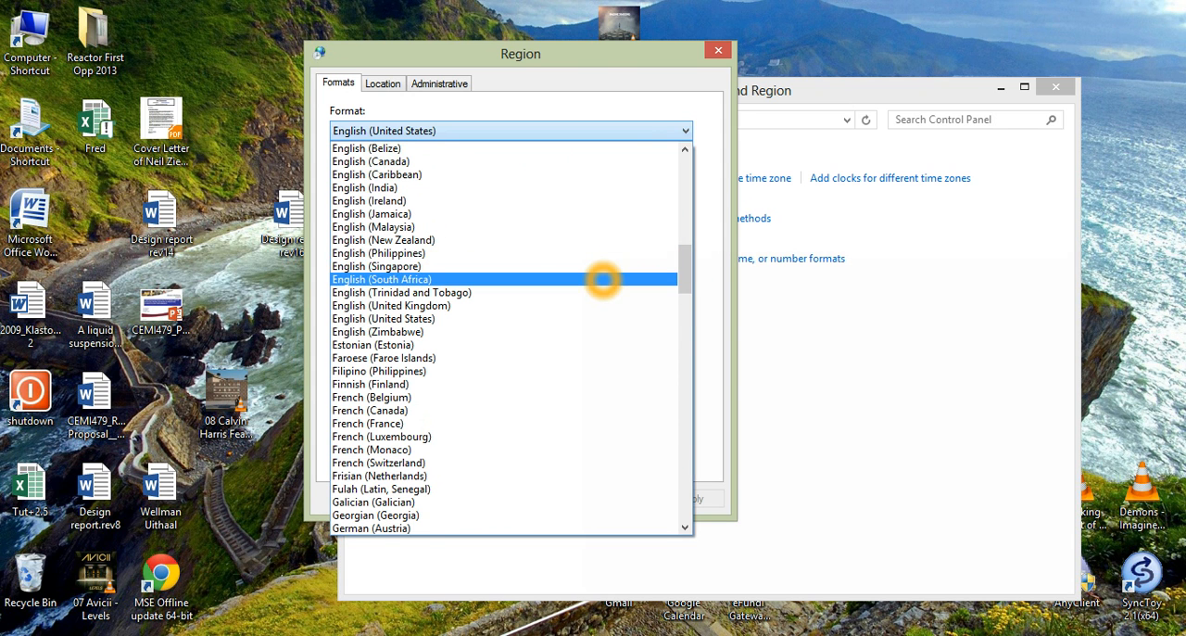
left_click(381, 279)
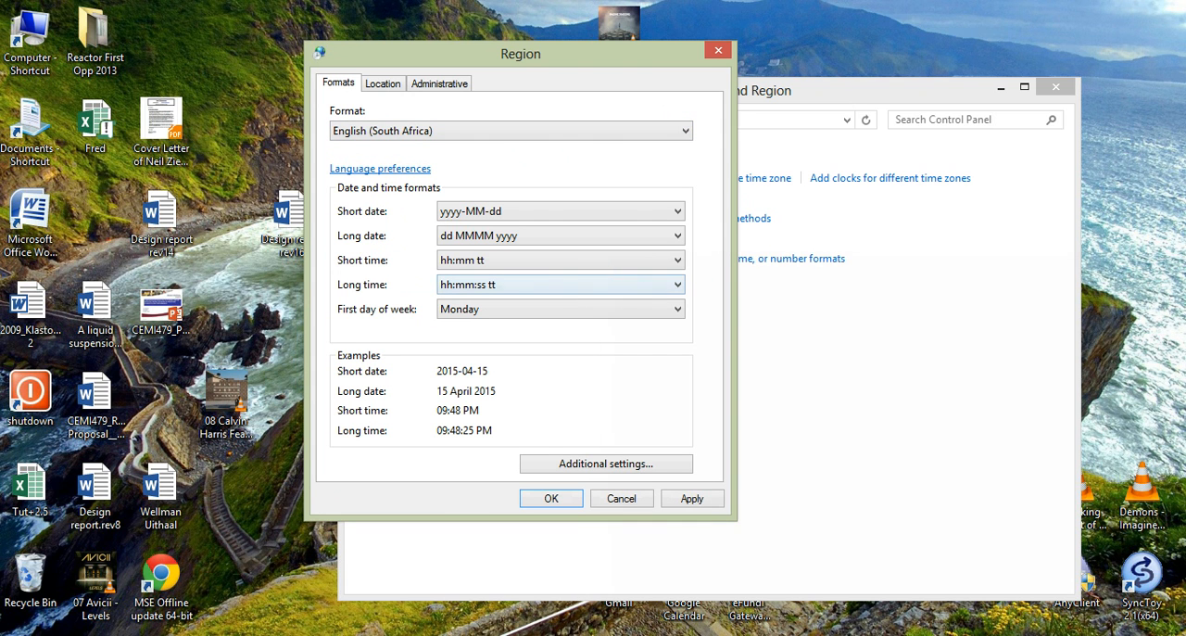
left_click(552, 497)
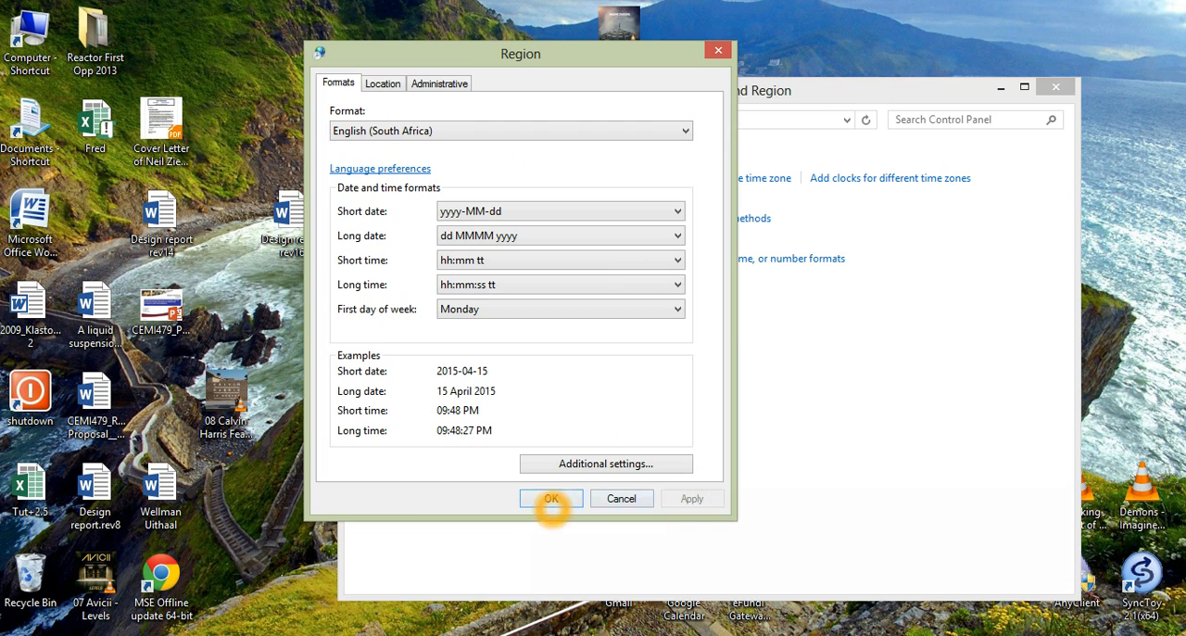
Confirm the region change, close Control Panel, and open Database2 from the Access folder.
left_click(550, 497)
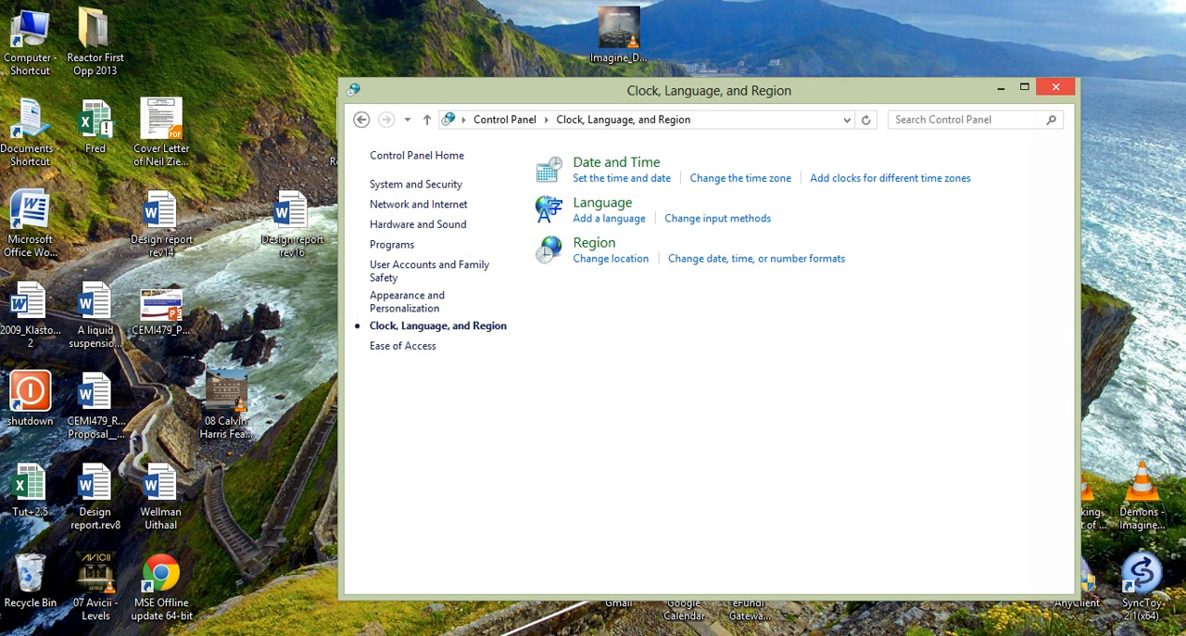
left_click(1055, 86)
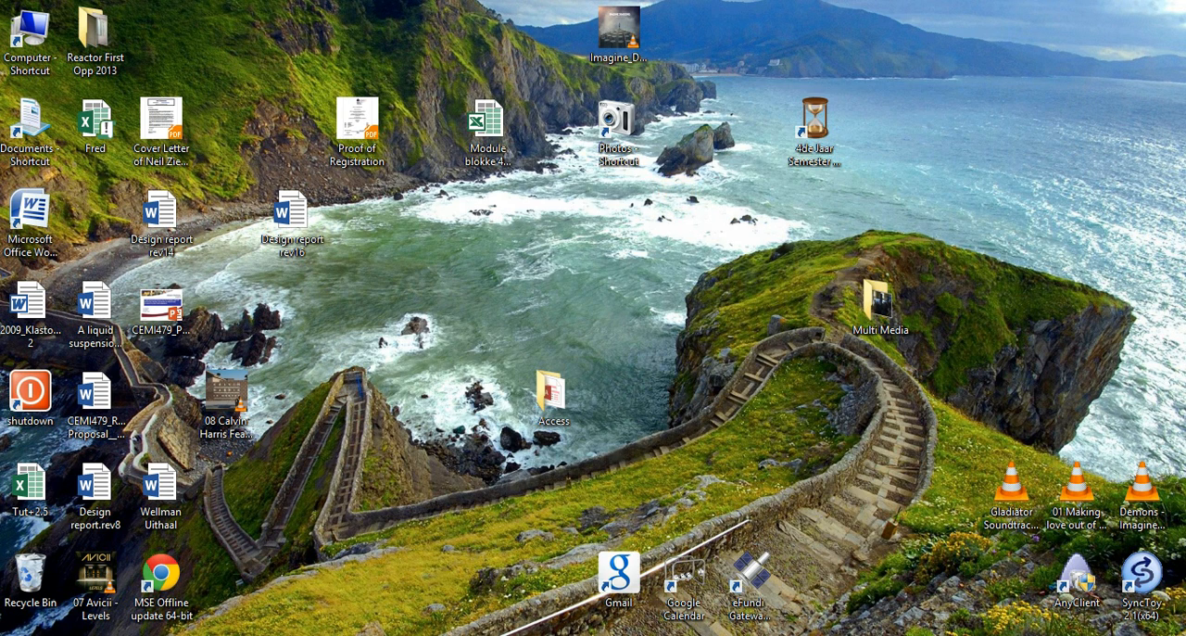
double_click(552, 393)
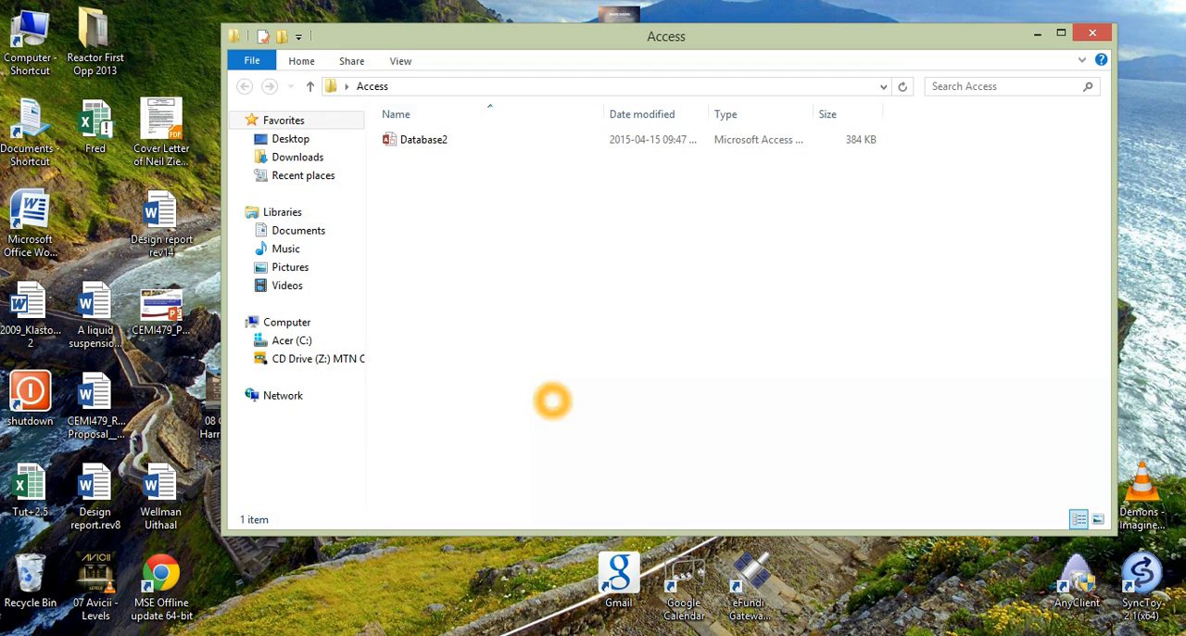
double_click(421, 139)
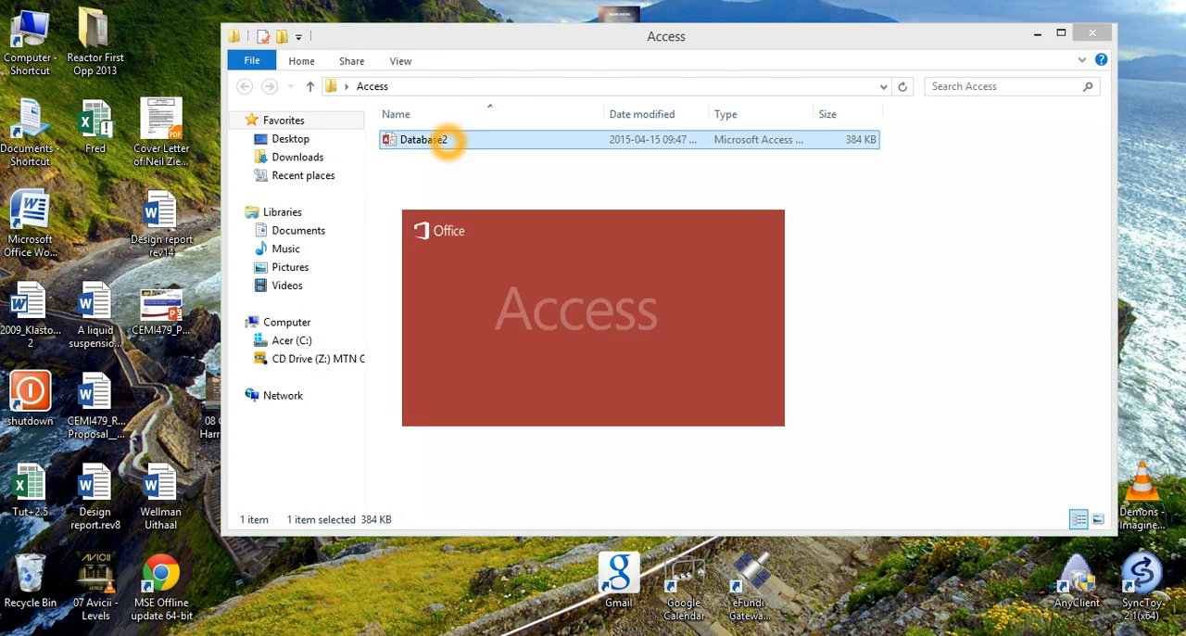
double_click(423, 139)
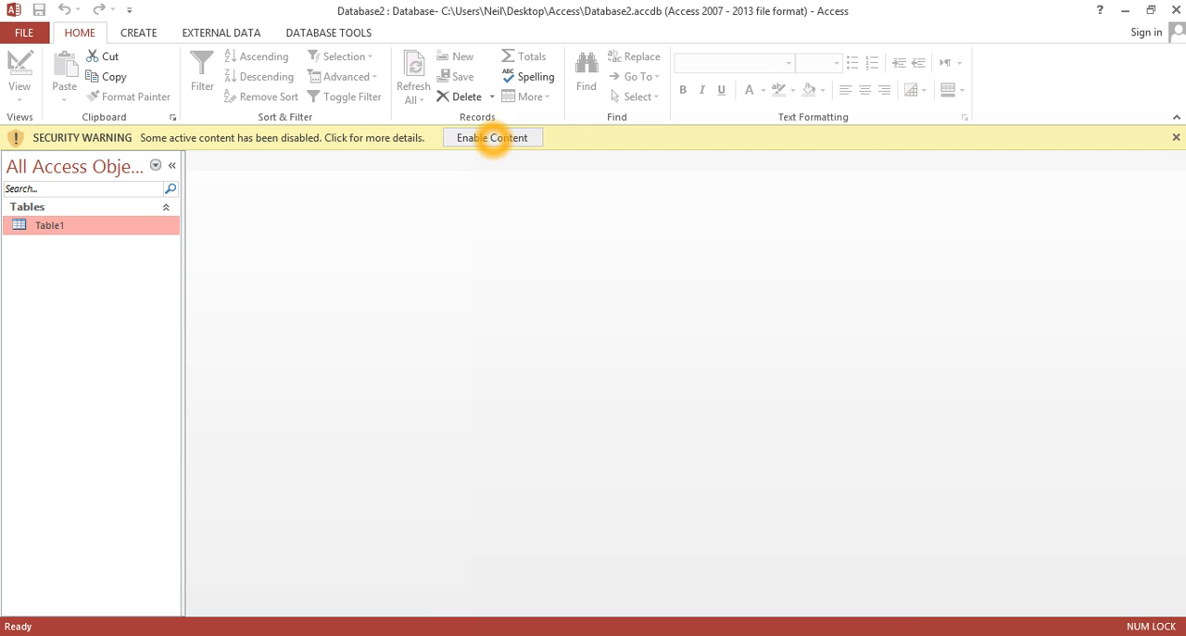
Enable the database content and open Table1 in Design View.
left_click(492, 137)
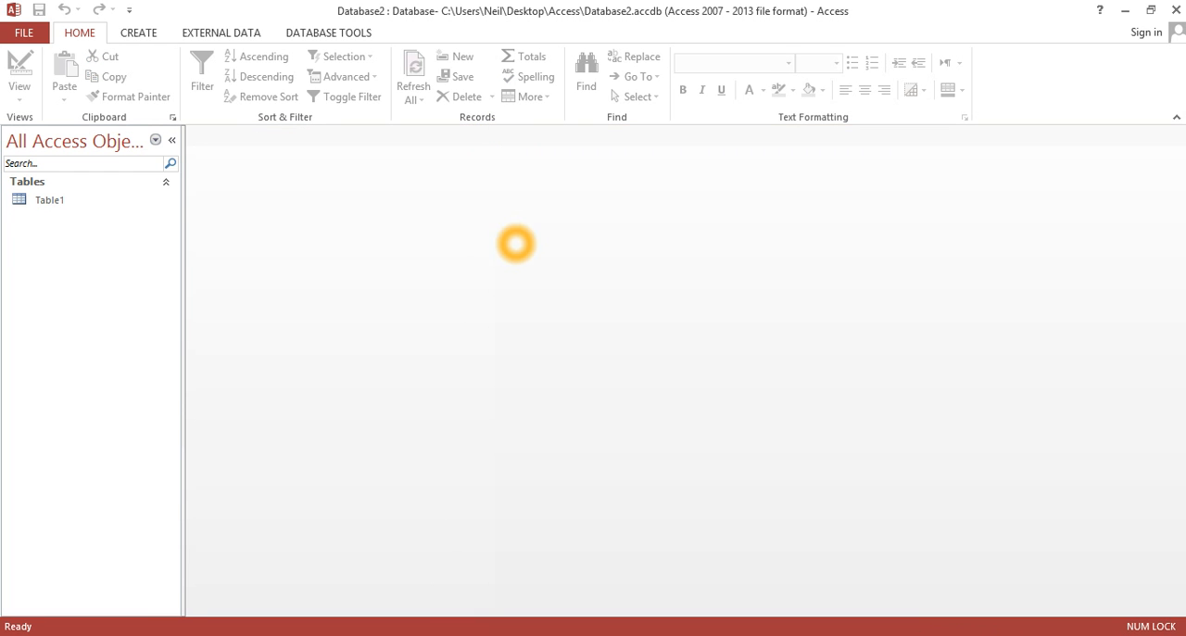
double_click(50, 200)
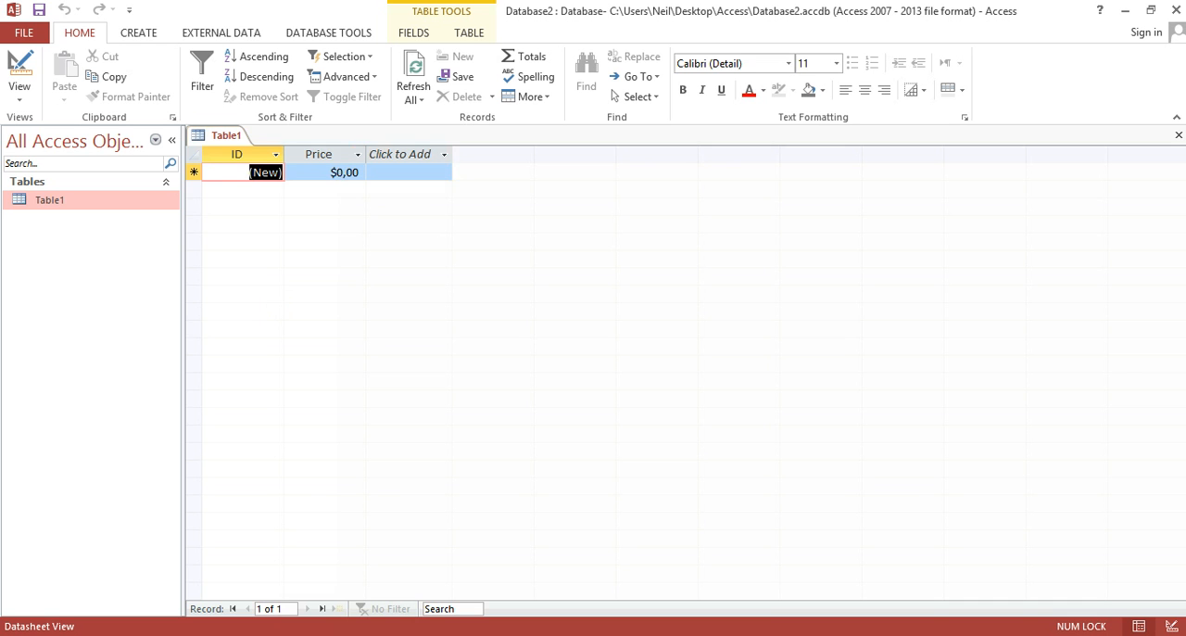
right_click(226, 135)
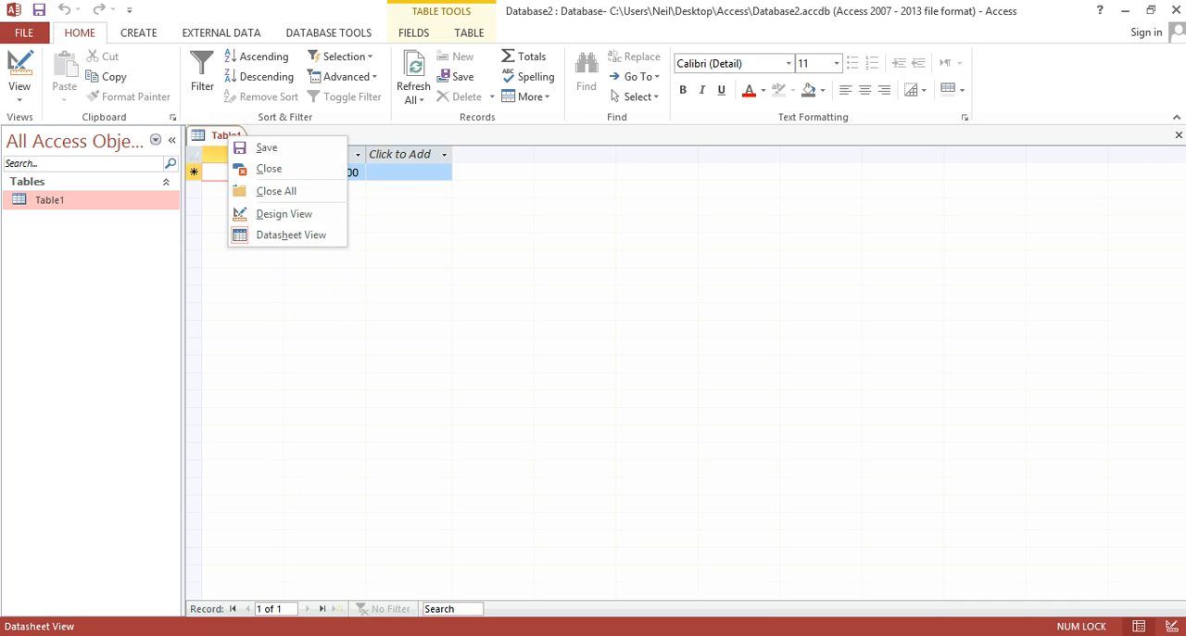
left_click(284, 214)
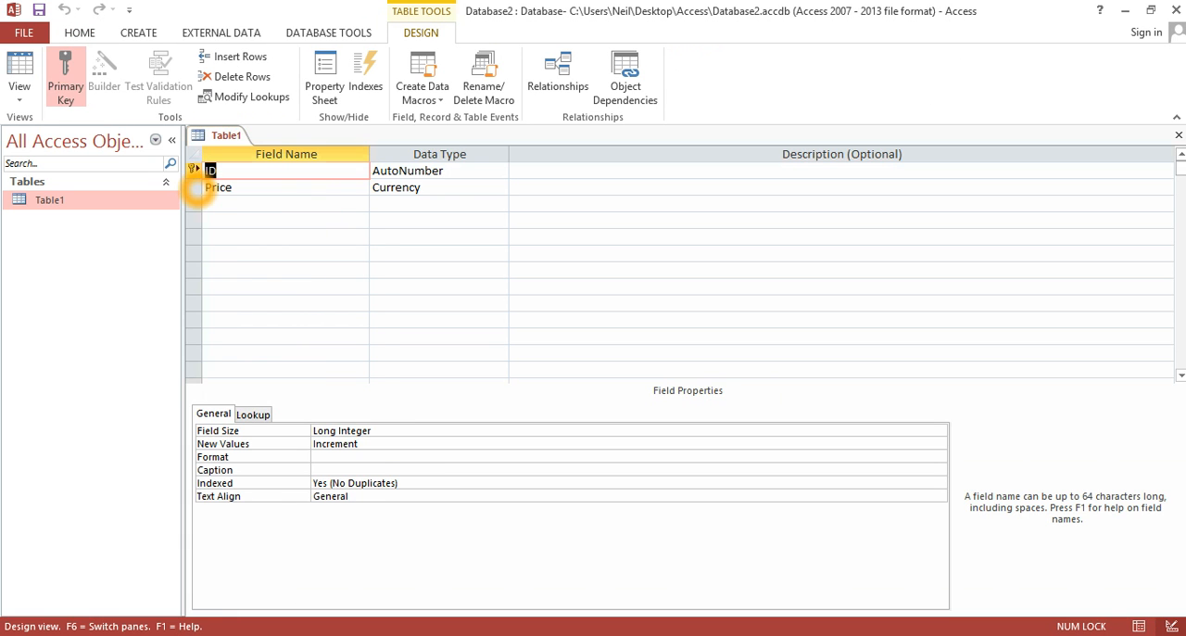
Delete the Price row and re-enter 'Price' as a Currency field.
left_click(241, 76)
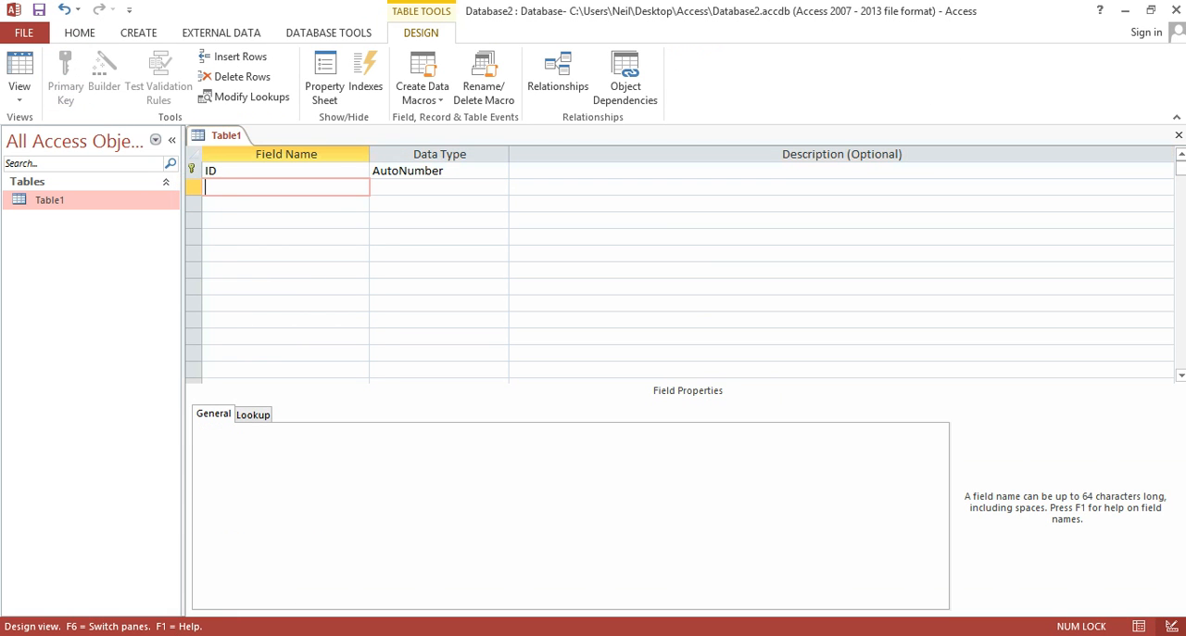
type("P")
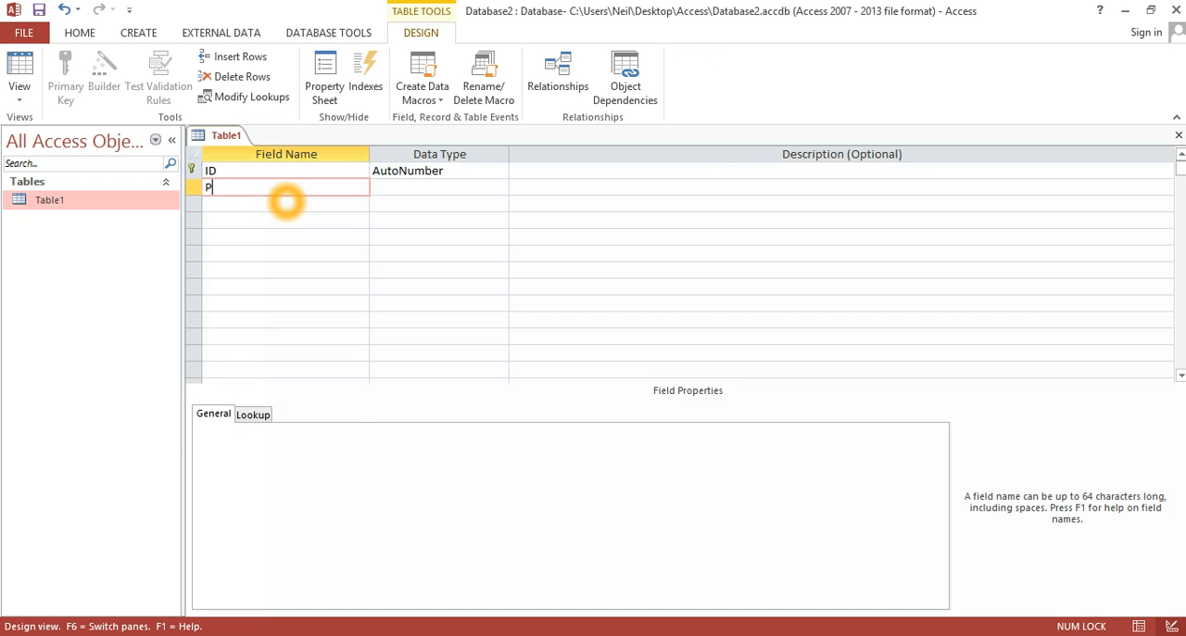
type("r")
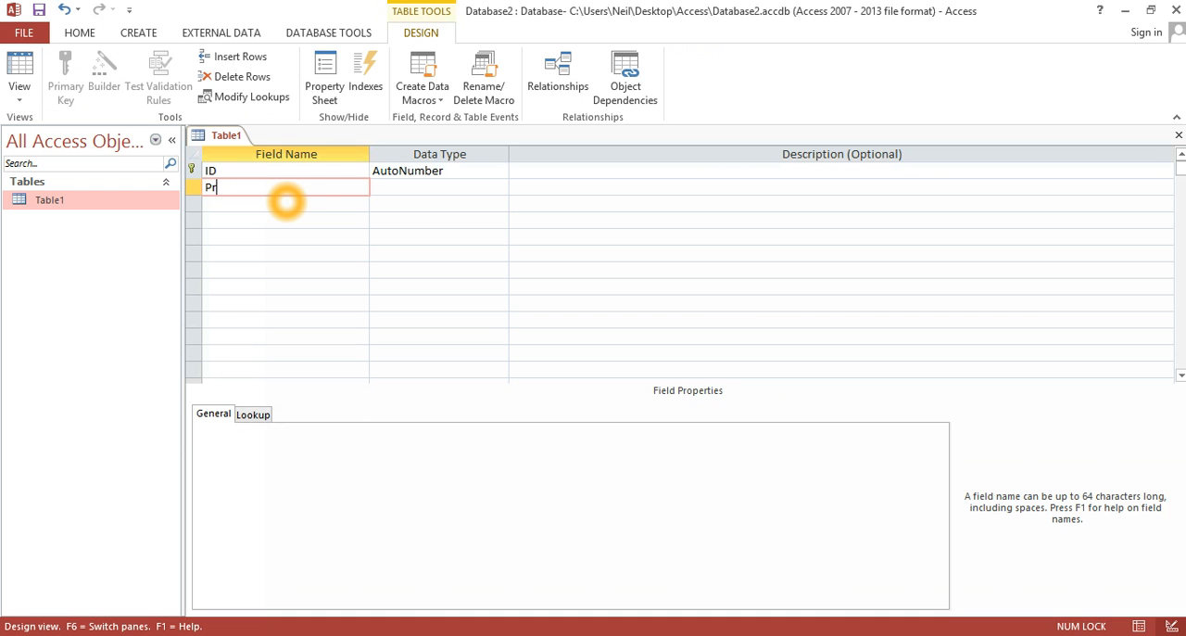
type("ice")
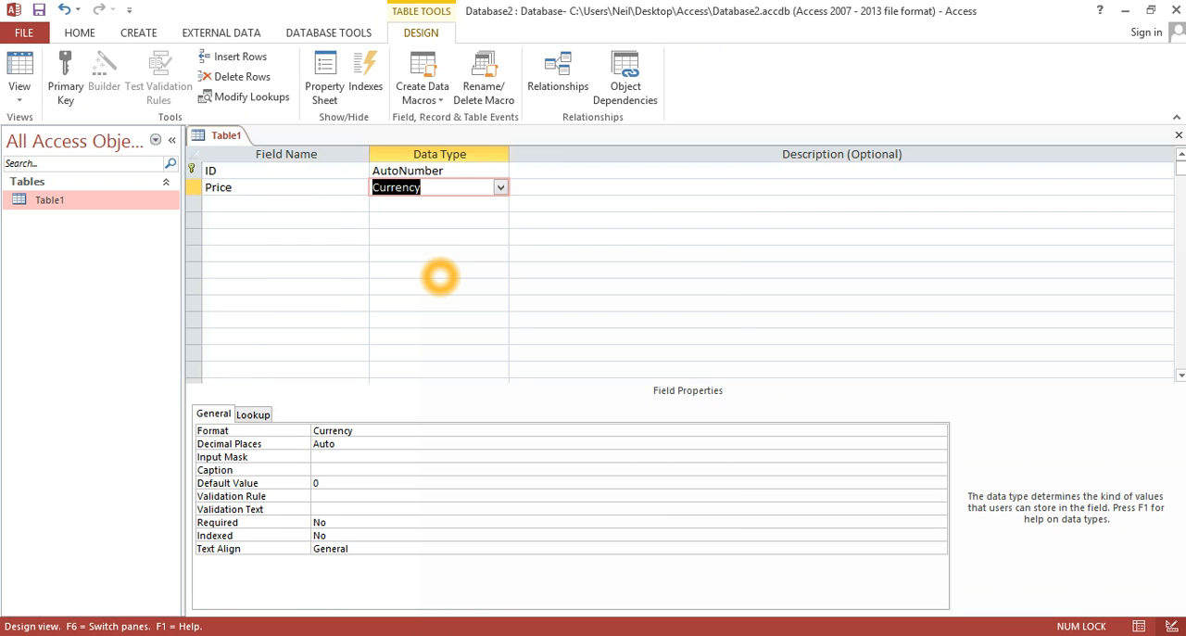
right_click(222, 134)
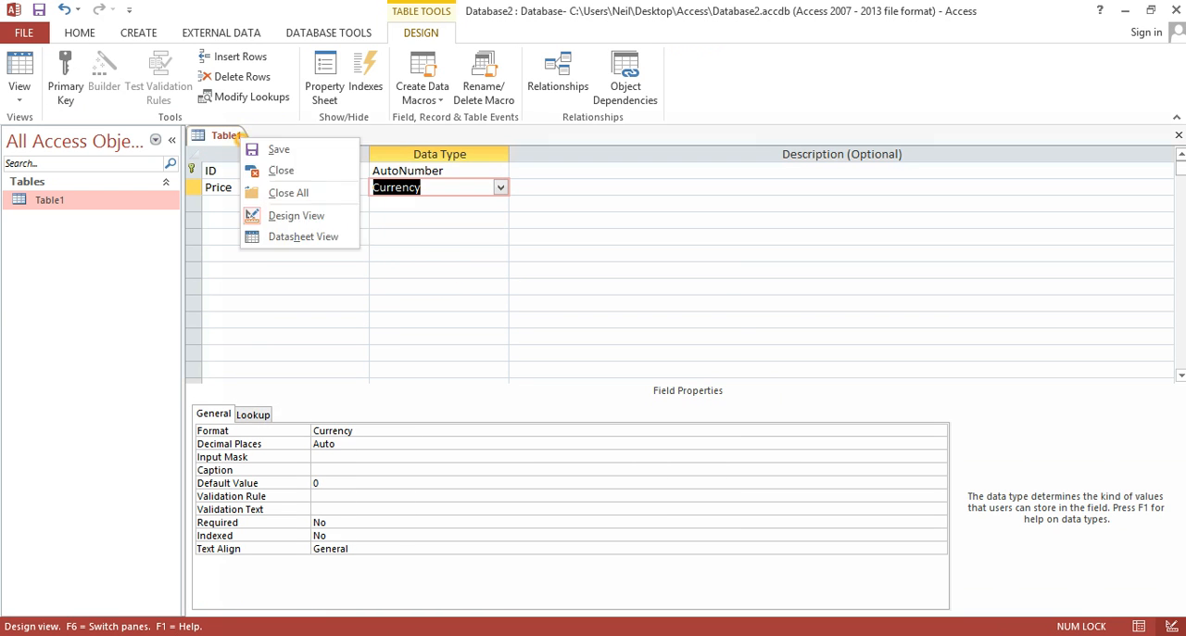
mouse_move(300, 236)
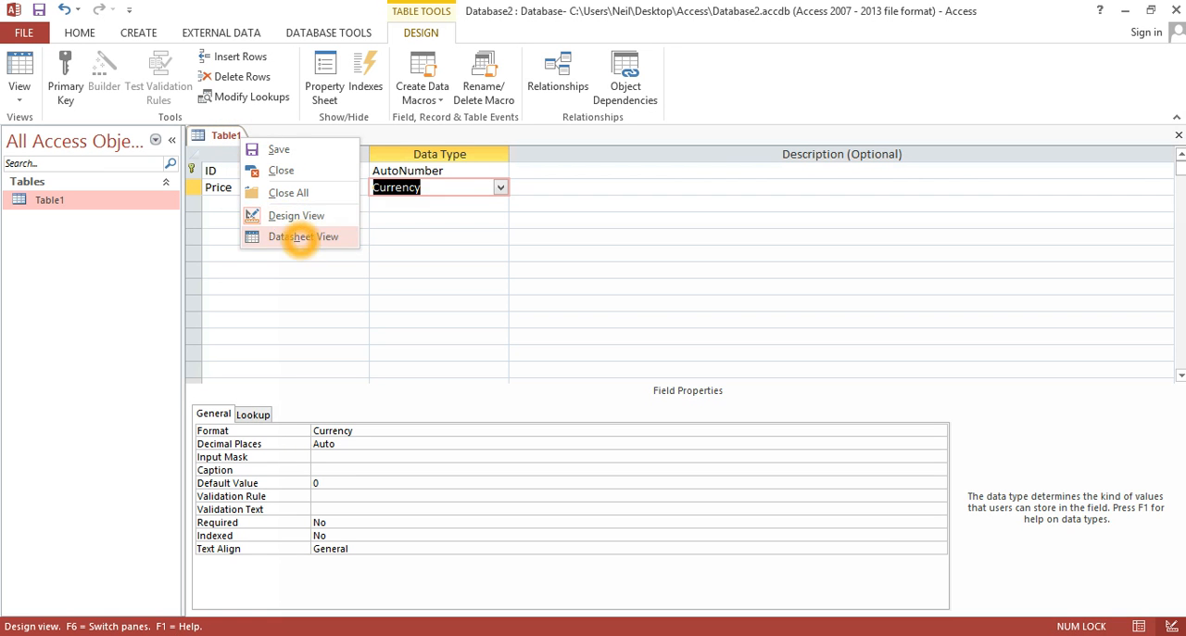
Switch Table1 to Datasheet View so Price displays R 0,00.
left_click(302, 236)
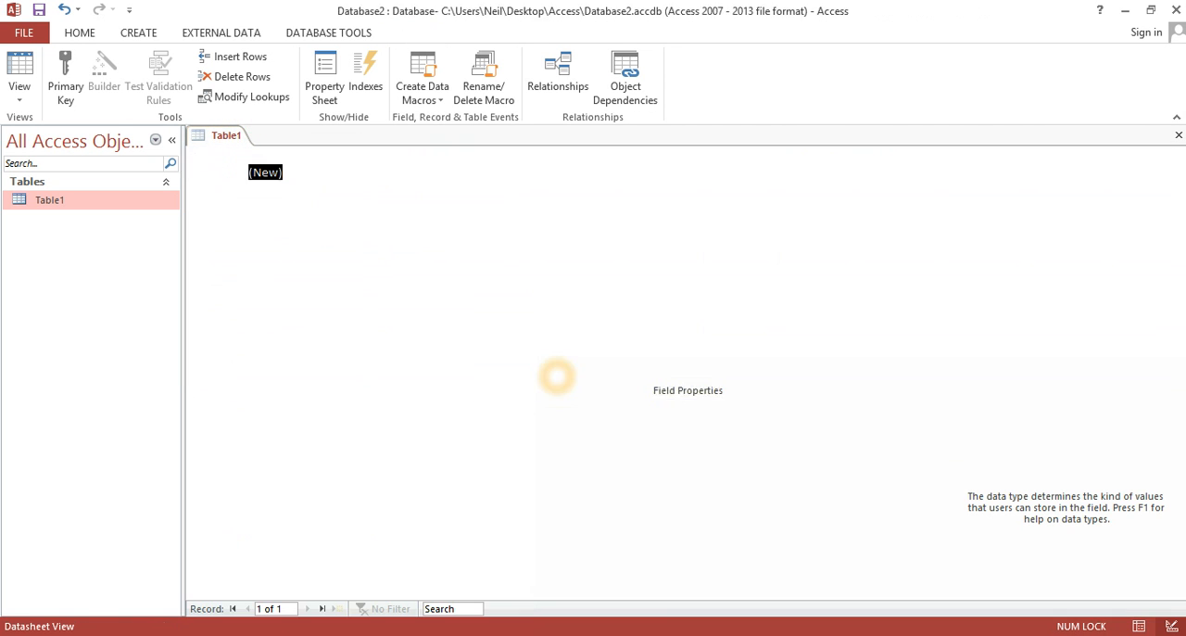
left_click(18, 69)
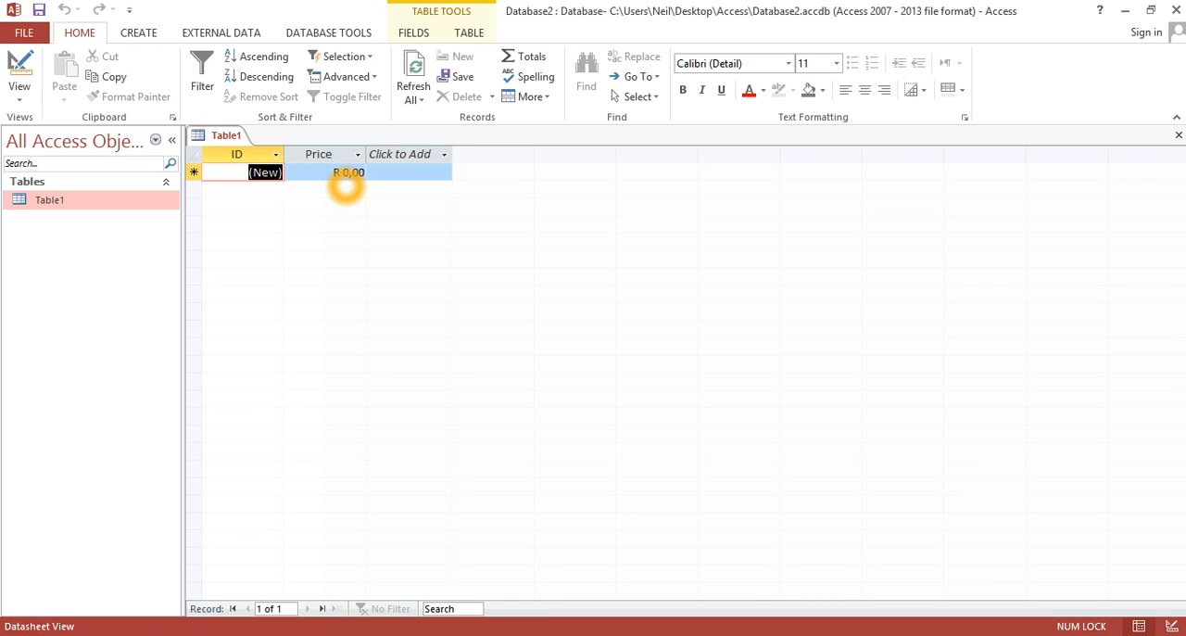
mouse_move(365, 194)
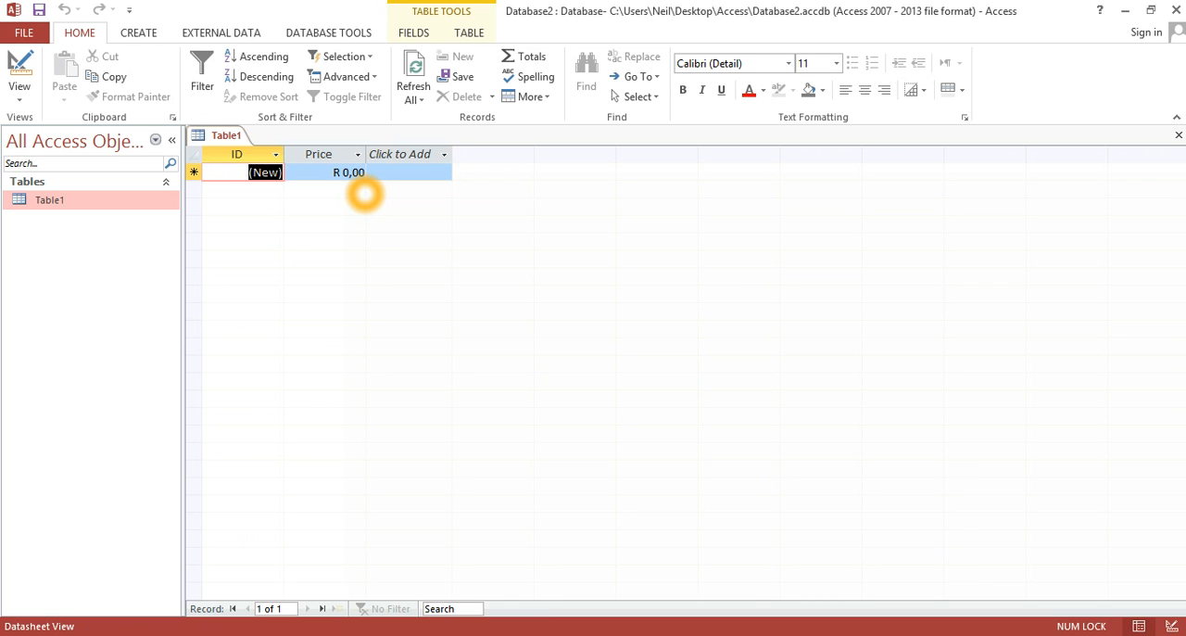